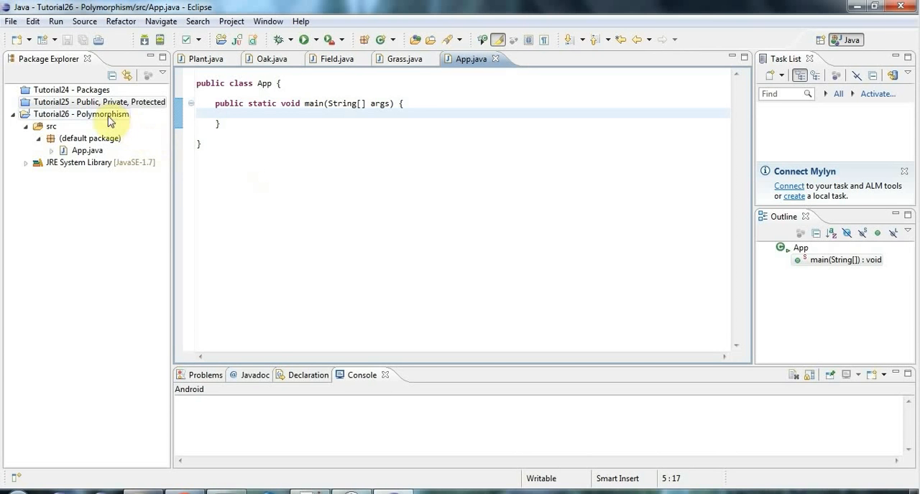
# Step: Create an empty Plant class in the Tutorial26 - Polymorphism project
pyautogui.rightClick(81, 114)
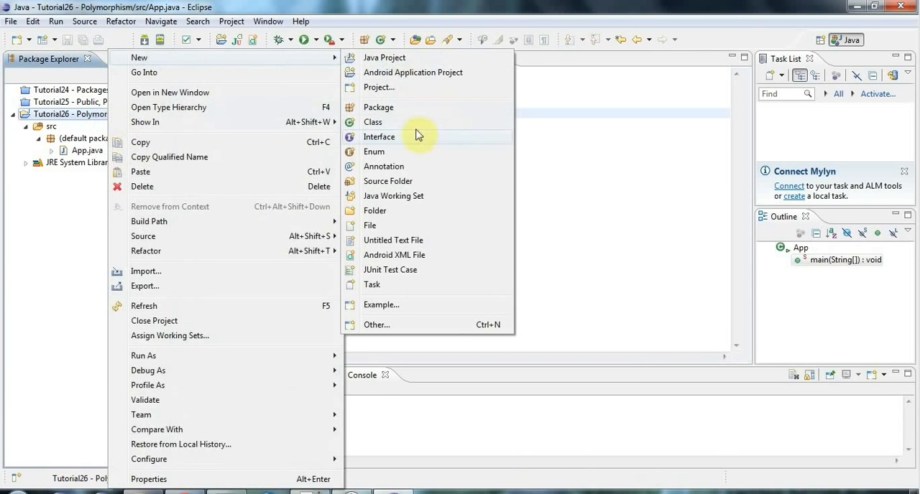
pyautogui.click(372, 122)
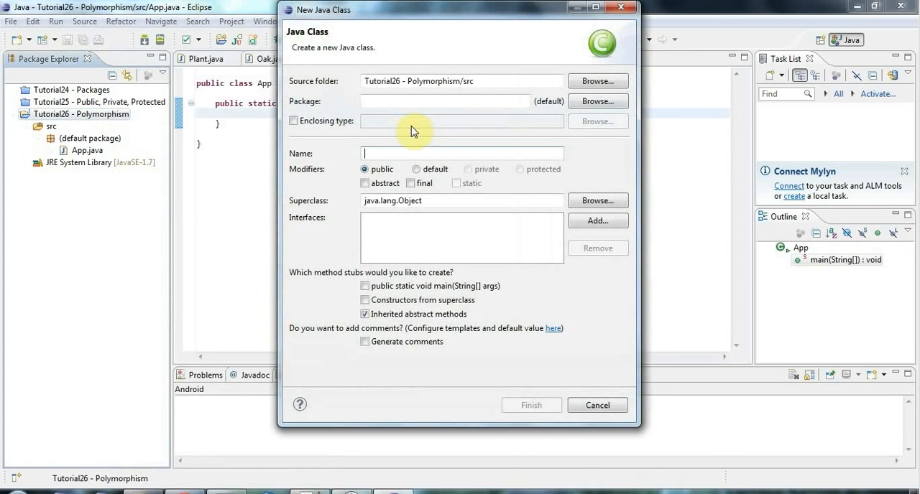
pyautogui.write('Plant')
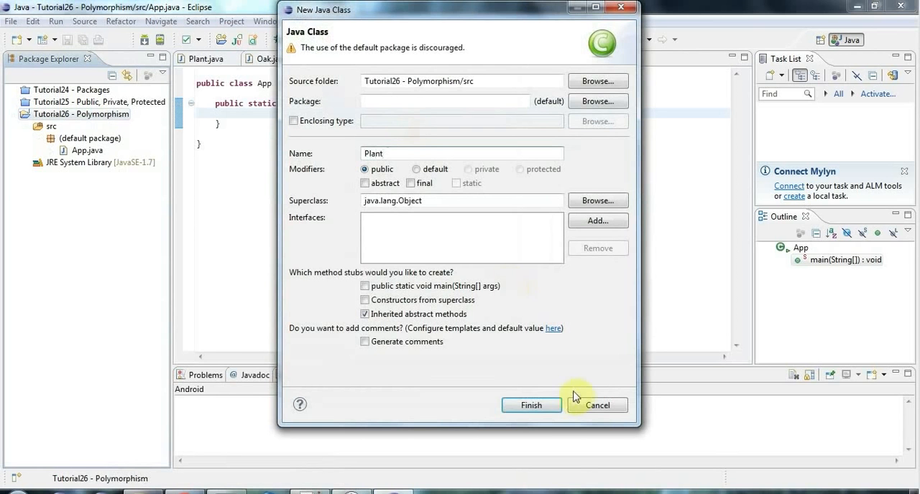
pyautogui.click(531, 405)
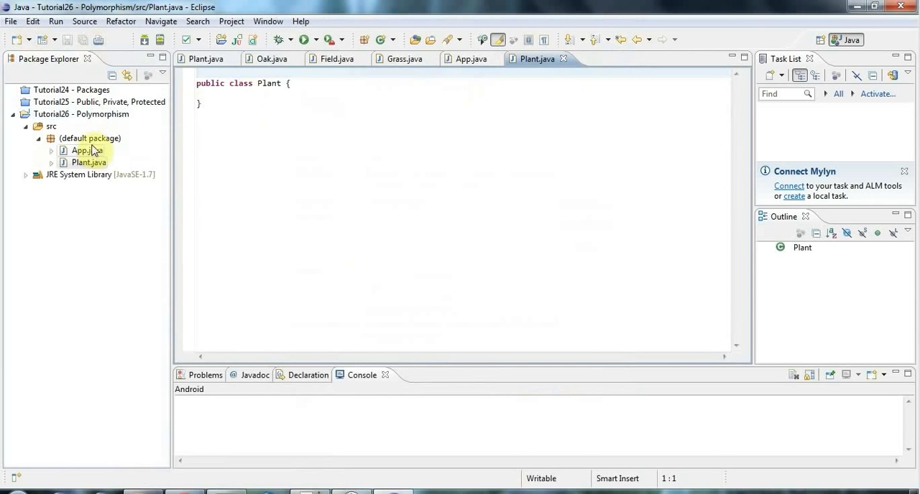
# Step: Create a Tree class with superclass Plant in the default package, then view Plant
pyautogui.rightClick(86, 150)
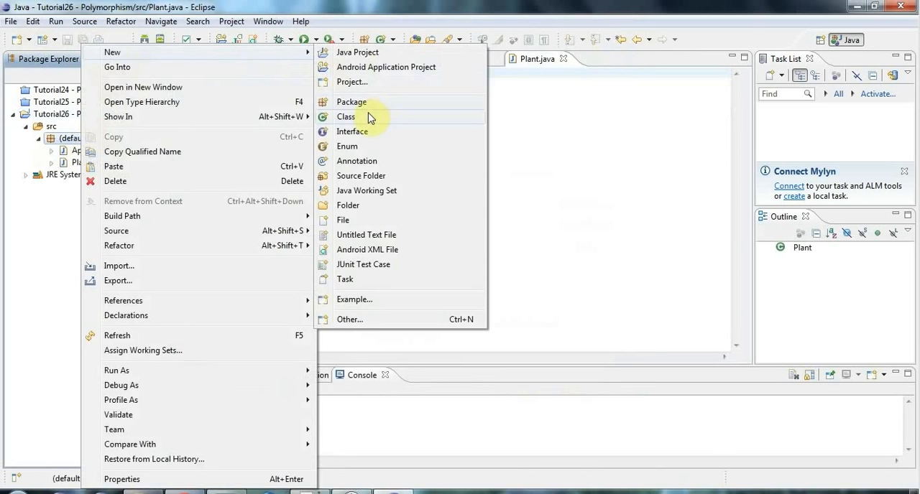
pyautogui.click(346, 116)
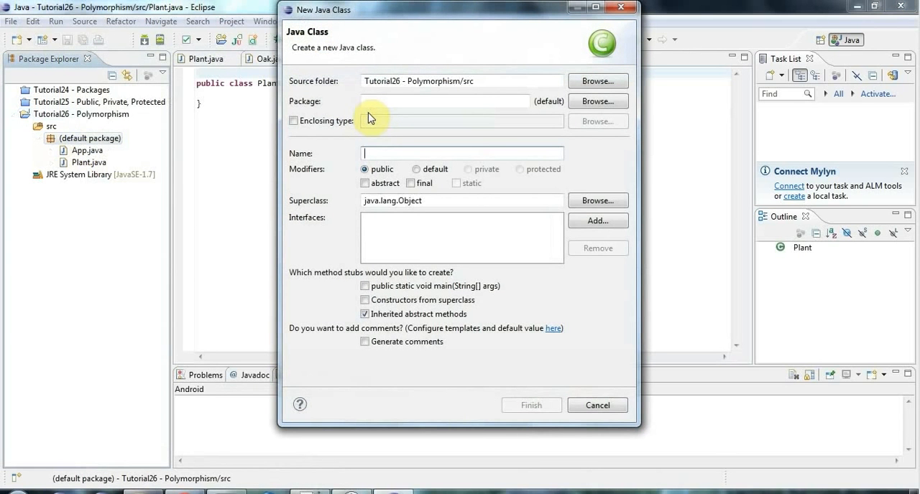
pyautogui.write('T')
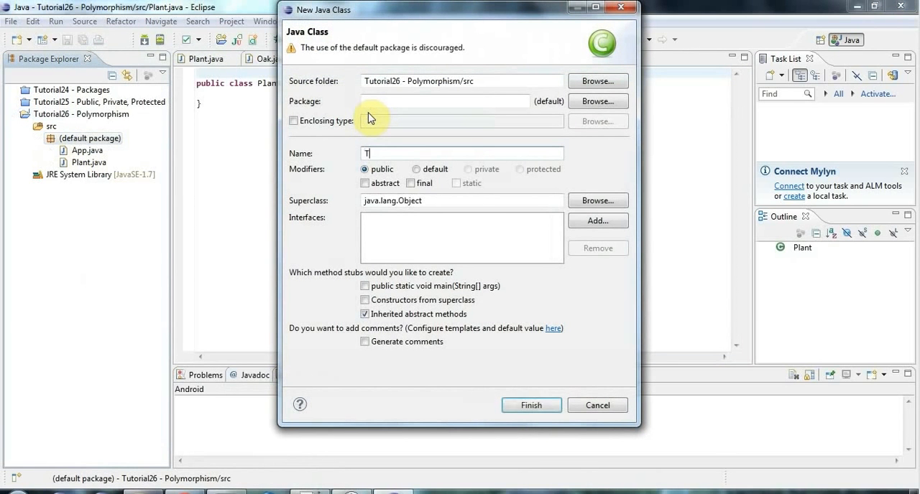
pyautogui.write('ree')
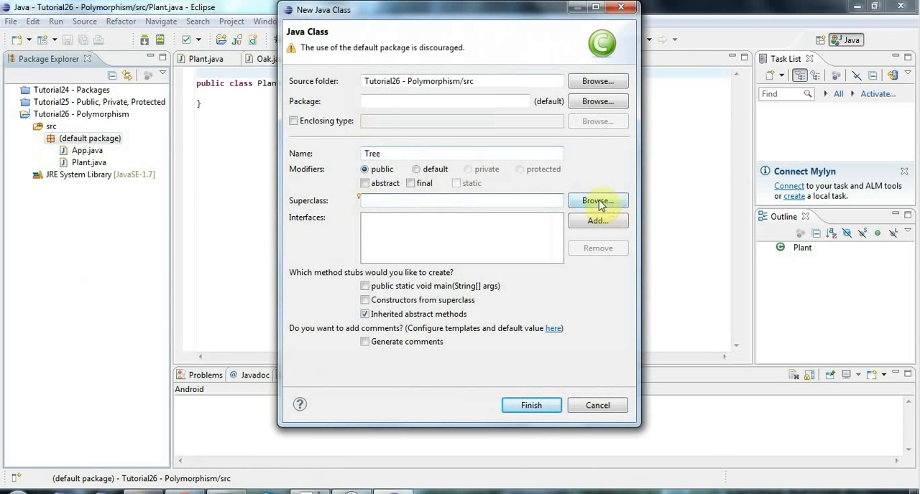
pyautogui.click(597, 200)
pyautogui.write('plant')
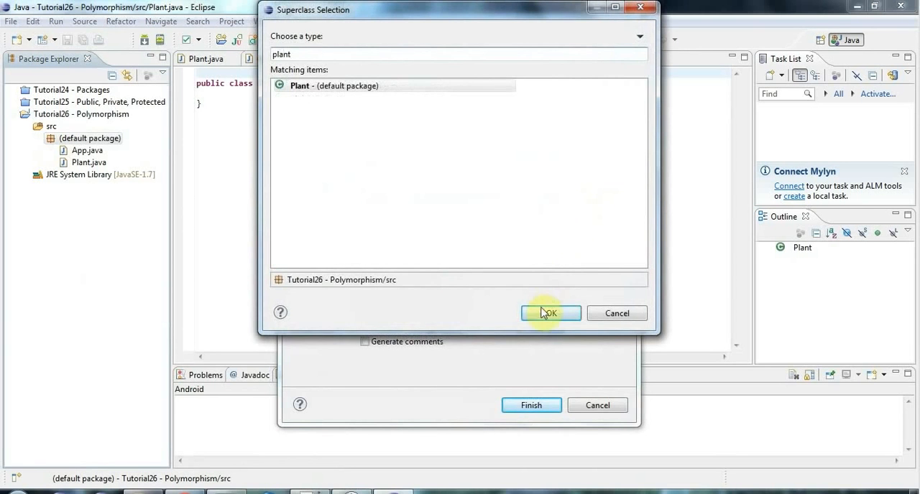
pyautogui.click(551, 313)
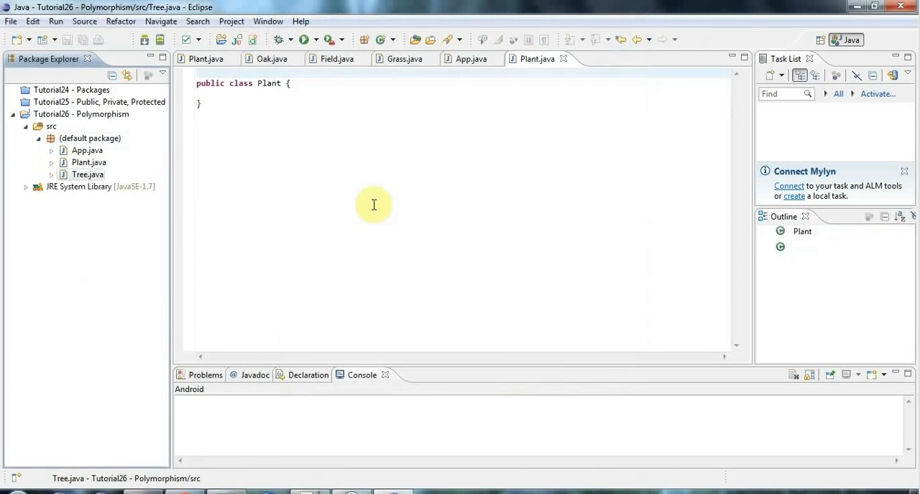
pyautogui.click(603, 59)
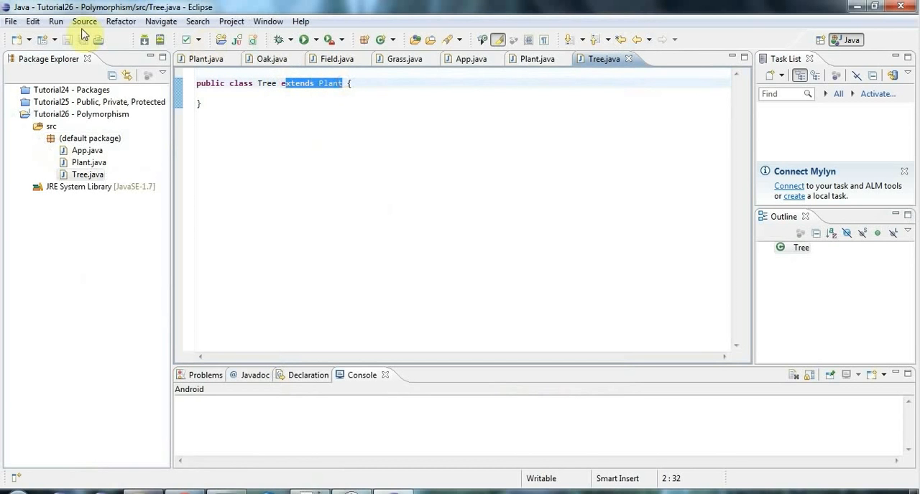
pyautogui.click(536, 59)
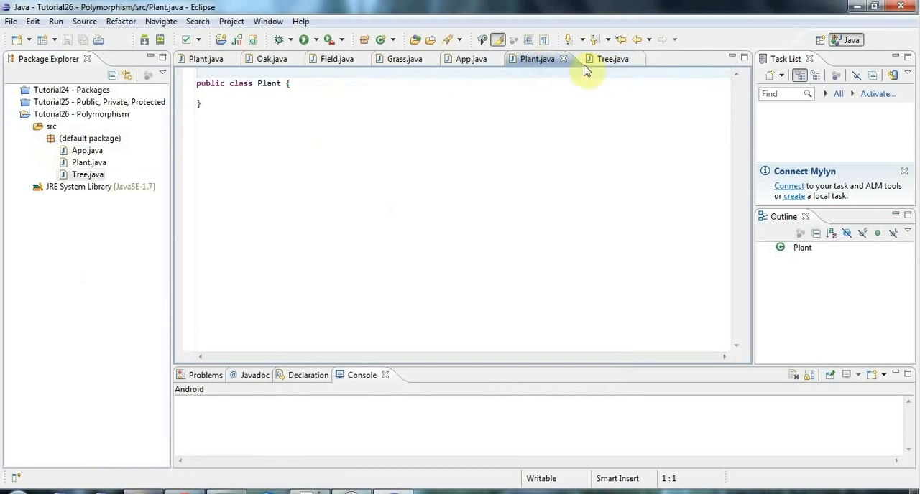
# Step: Close the leftover Oak, Grass and earlier-tutorial Plant tabs, leaving App.java shown
pyautogui.click(613, 59)
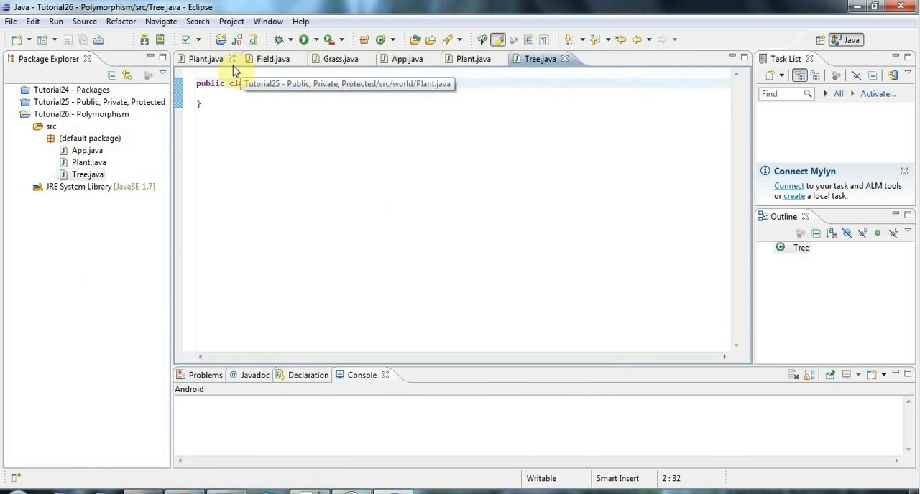
pyautogui.click(232, 59)
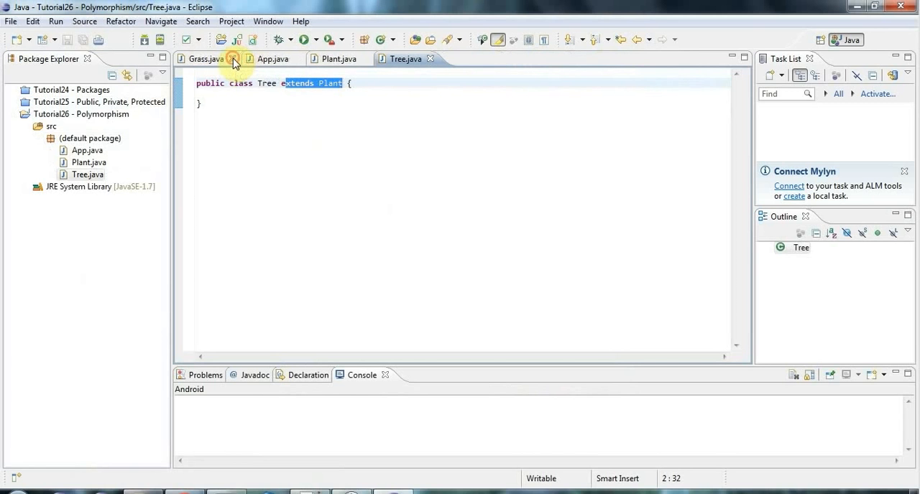
pyautogui.click(235, 59)
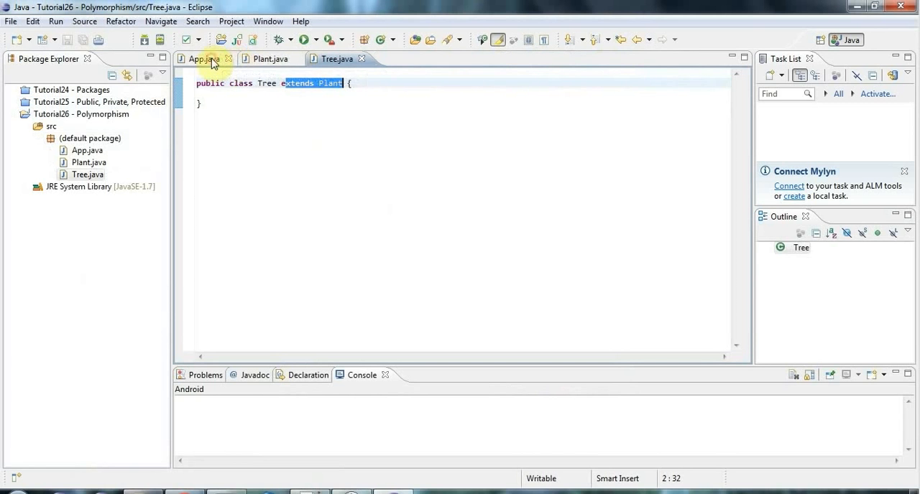
pyautogui.click(203, 59)
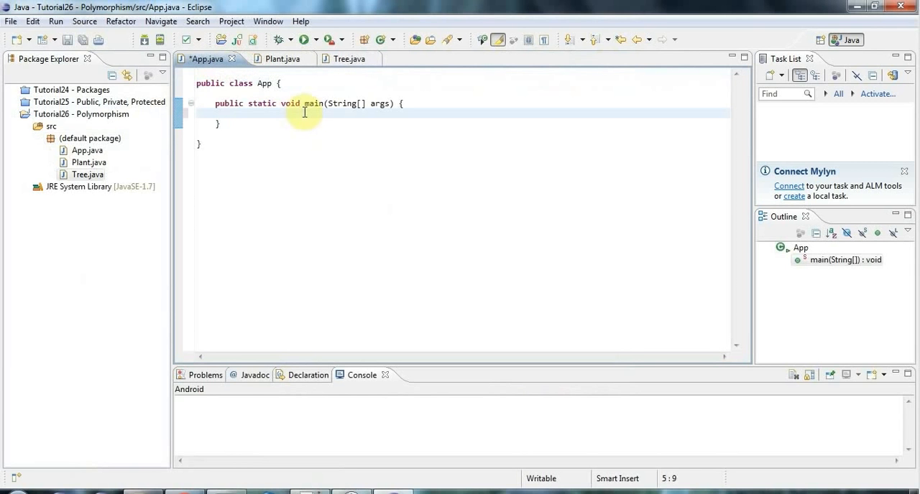
# Step: Write 'Plant plant = new Plant();' and 'Tree tree = new Tree();' in main
pyautogui.write('Plant')
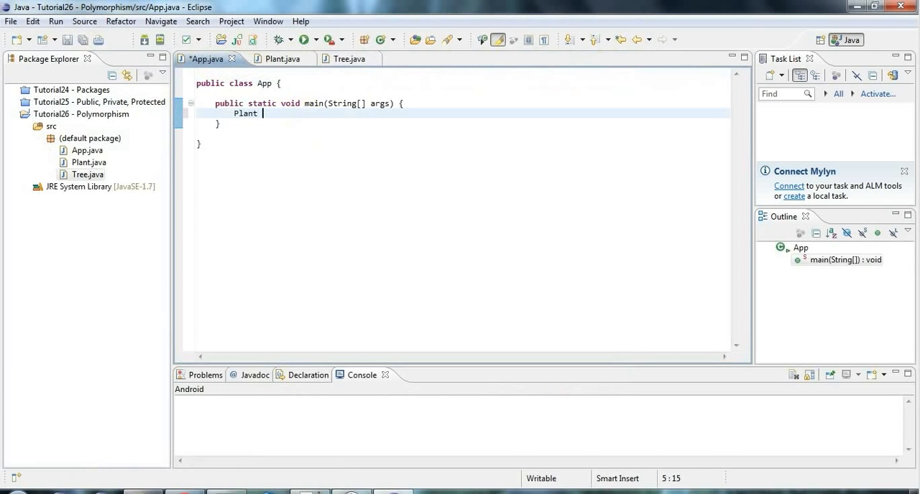
pyautogui.write('plant = new')
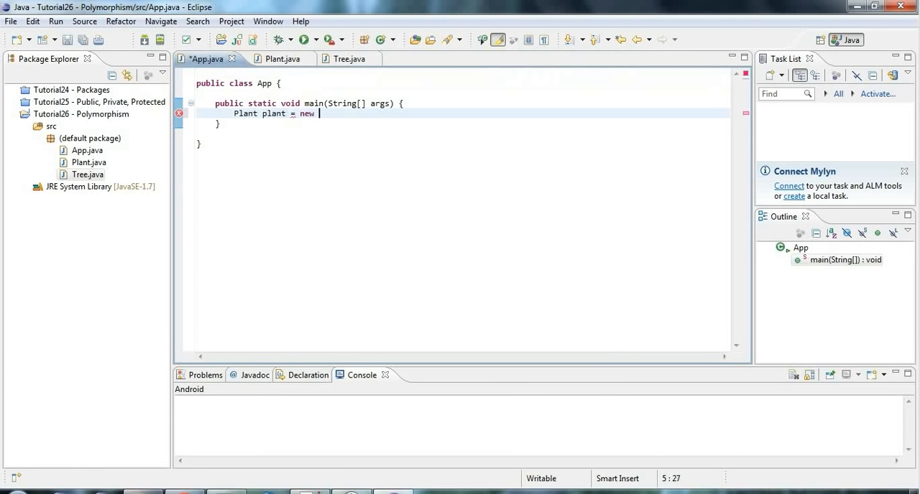
pyautogui.write('Plant();')
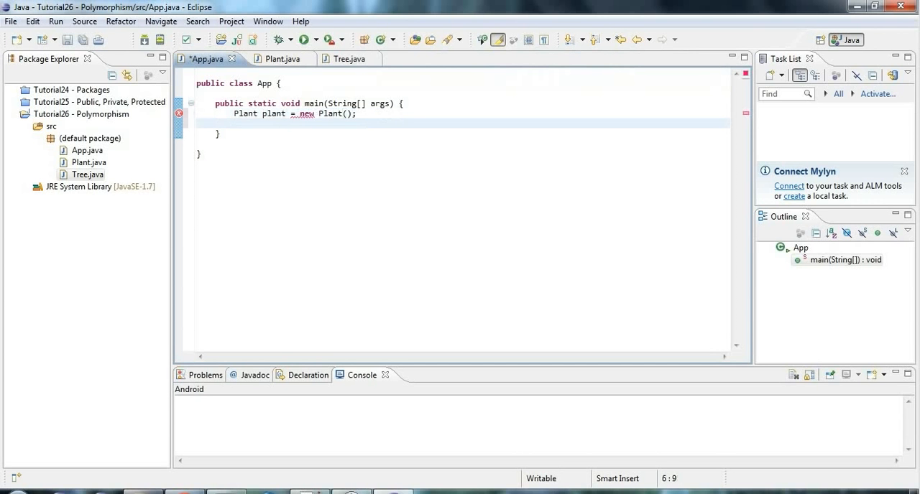
pyautogui.write('Tree tree =')
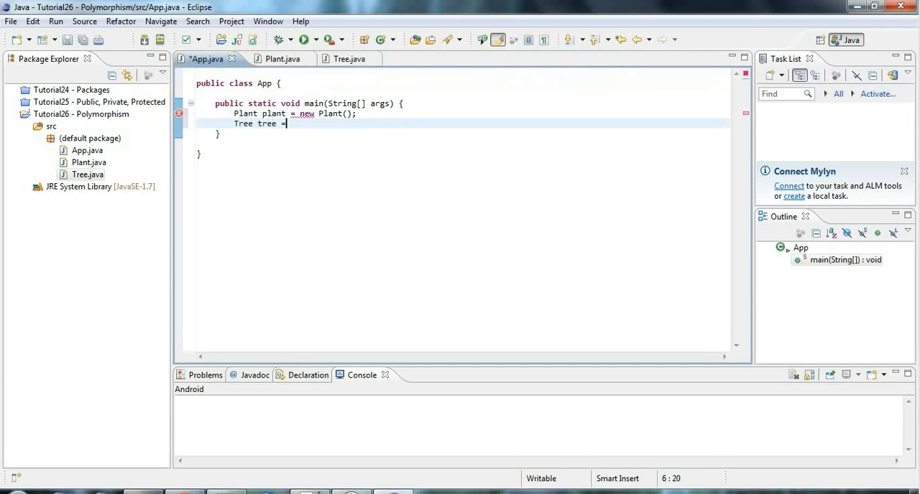
pyautogui.write('new Tree')
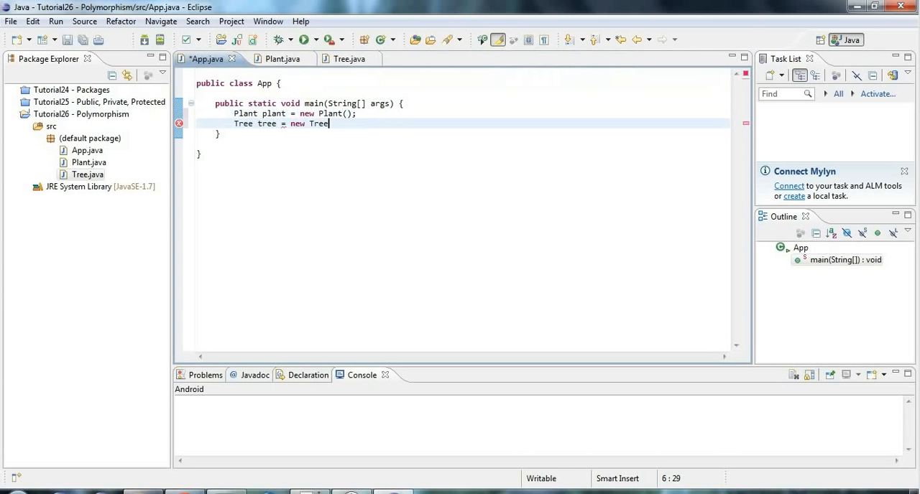
pyautogui.write('()')
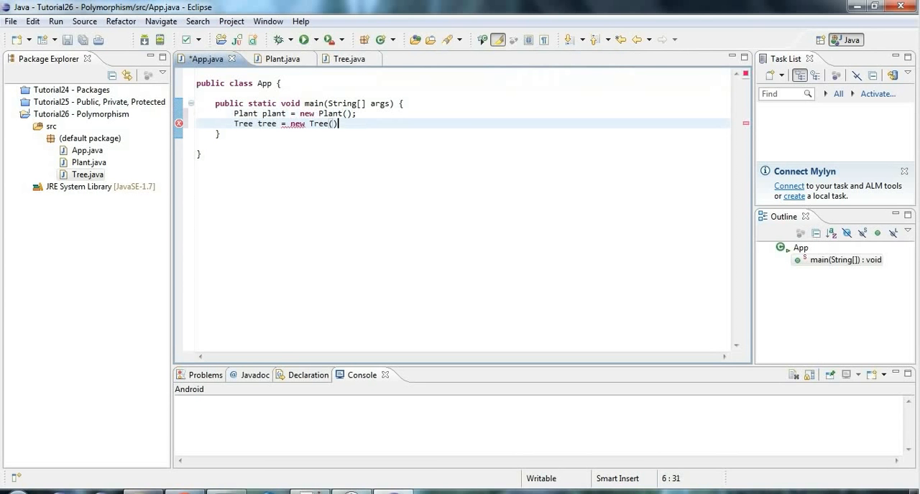
pyautogui.write(';')
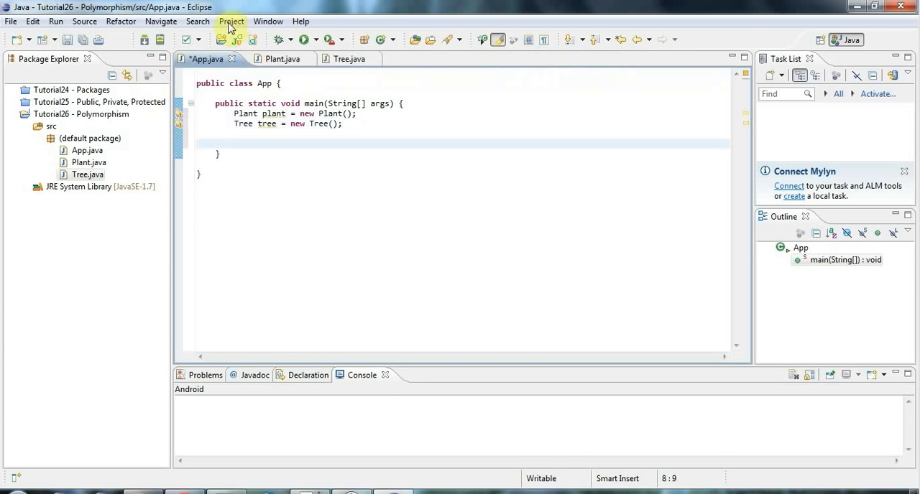
pyautogui.moveTo(61, 39)
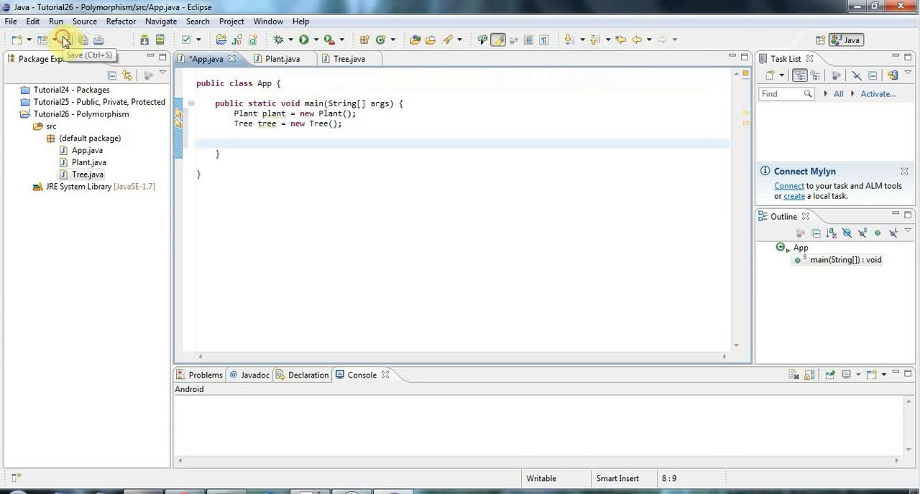
pyautogui.click(63, 40)
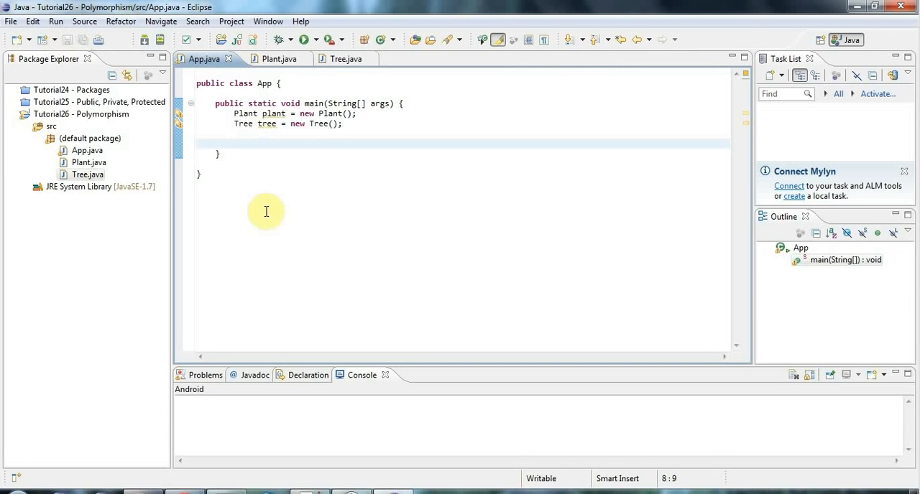
pyautogui.click(277, 113)
pyautogui.write('1')
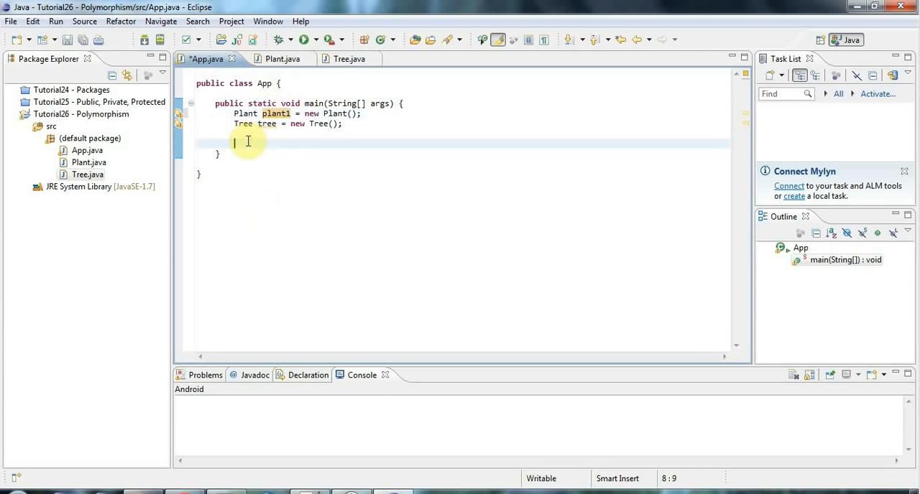
pyautogui.write('Plant plant2')
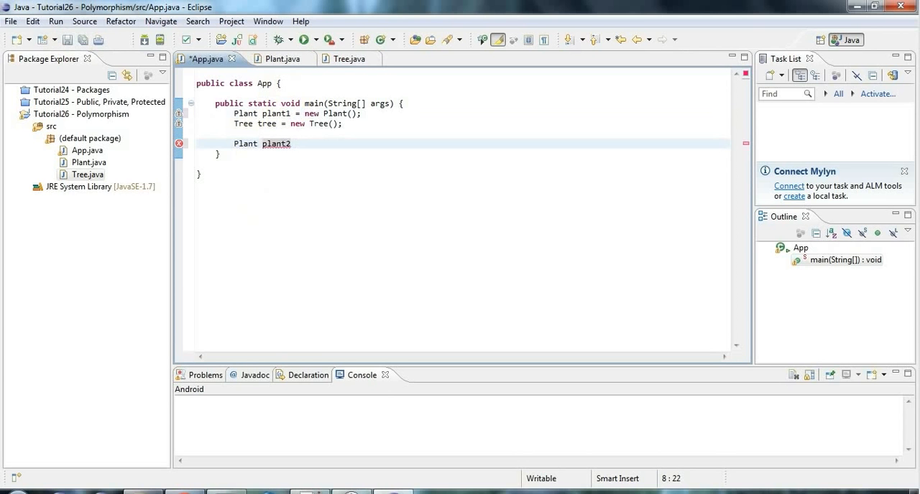
pyautogui.write('= plant')
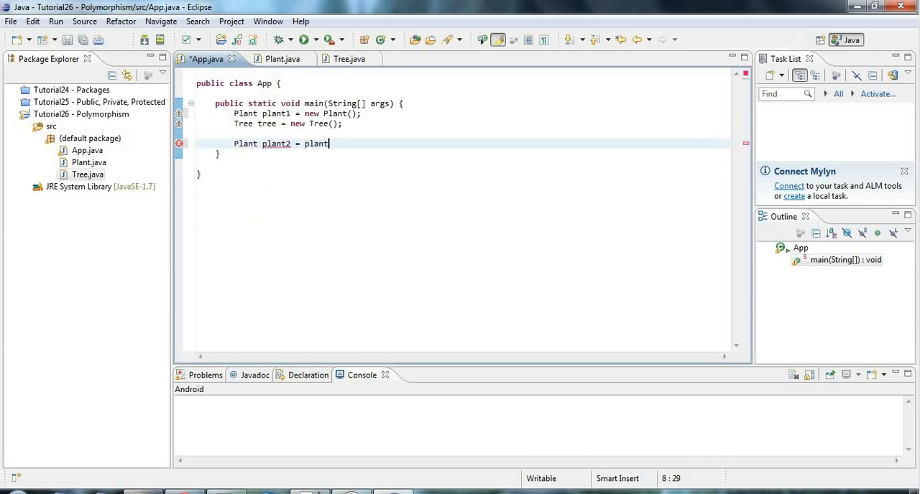
pyautogui.write('1;')
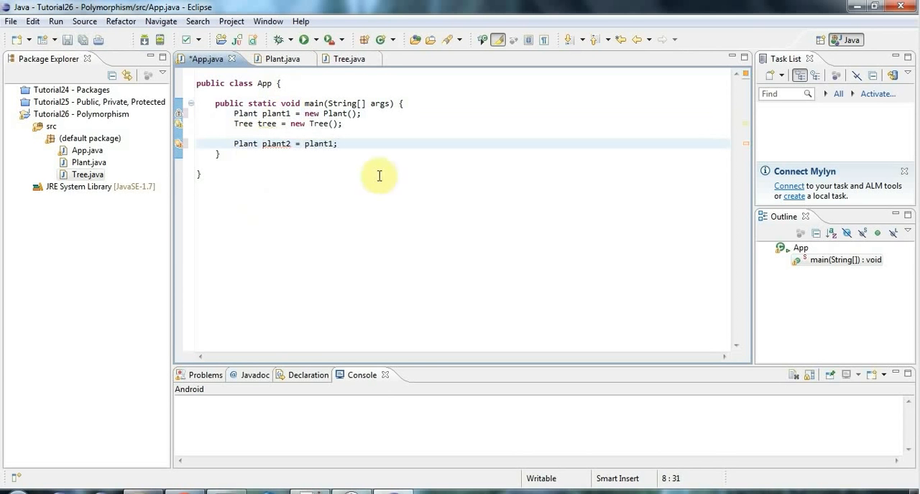
pyautogui.doubleClick(275, 114)
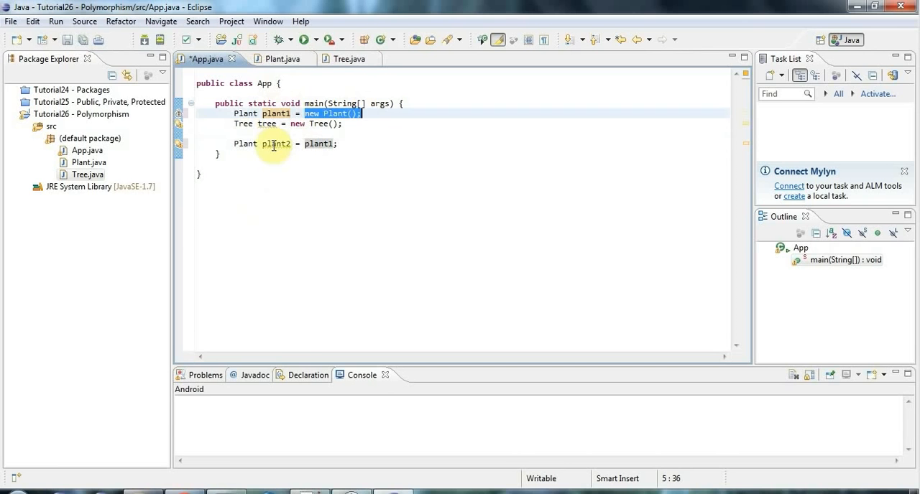
pyautogui.click(276, 144)
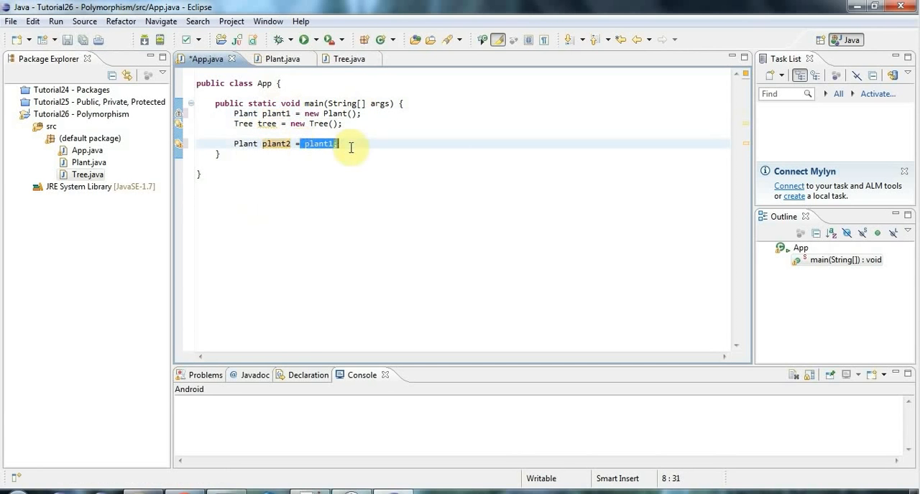
pyautogui.click(276, 113)
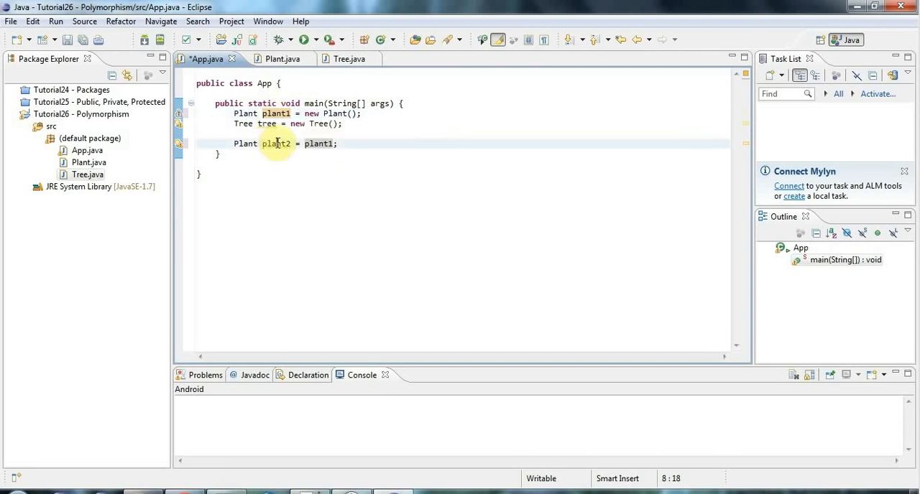
pyautogui.click(308, 113)
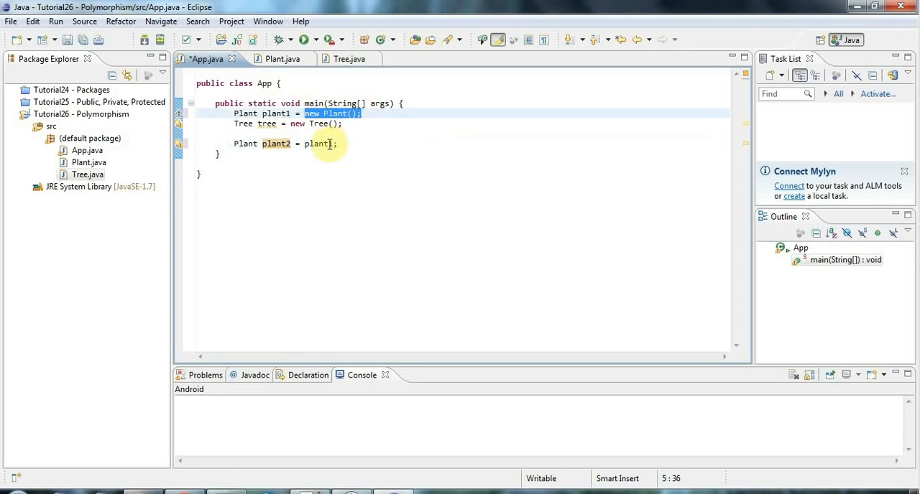
pyautogui.write('1')
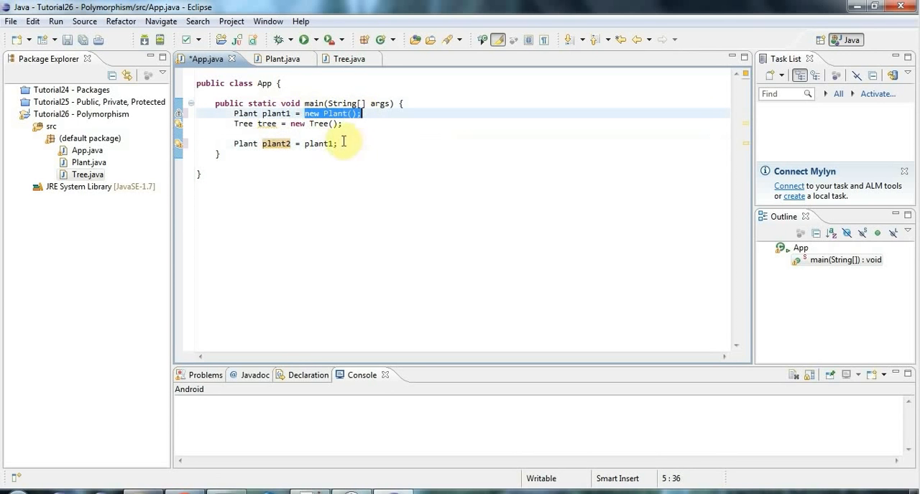
pyautogui.doubleClick(321, 143)
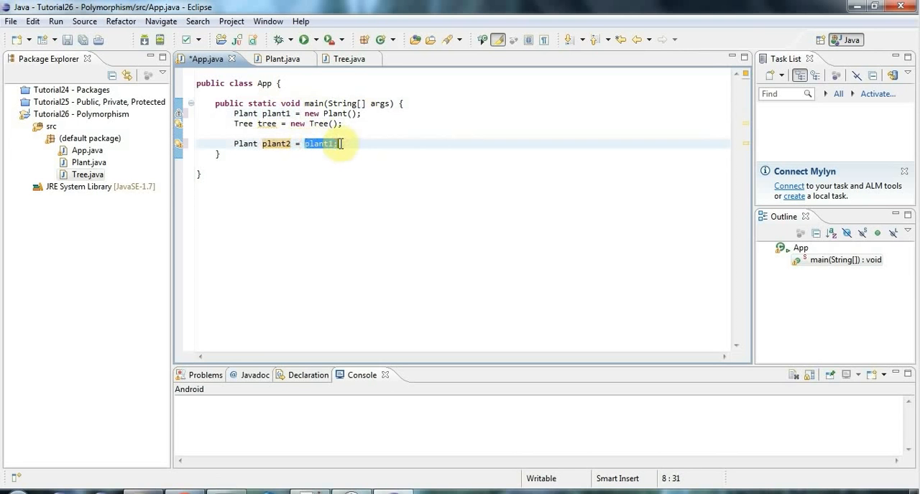
pyautogui.write('p')
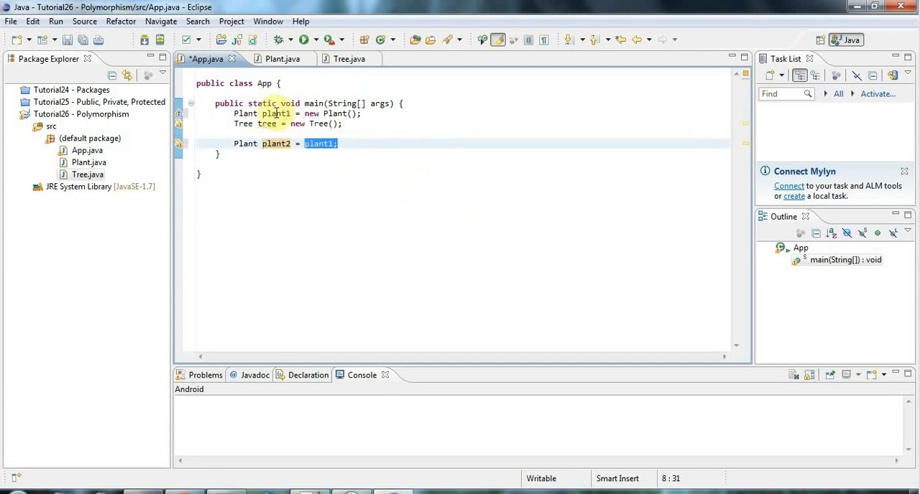
pyautogui.moveTo(512, 202)
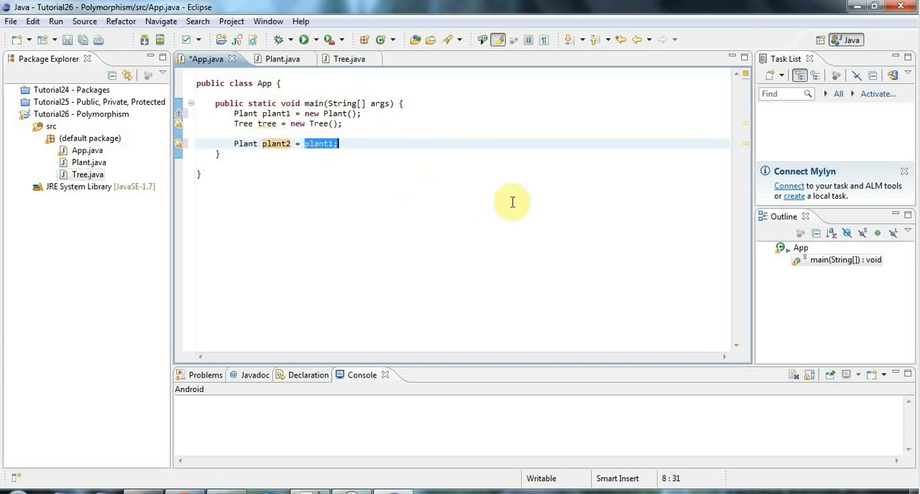
# Step: Assign tree to plant2 instead of plant1, save App.java, and show Tree.java
pyautogui.write('tree')
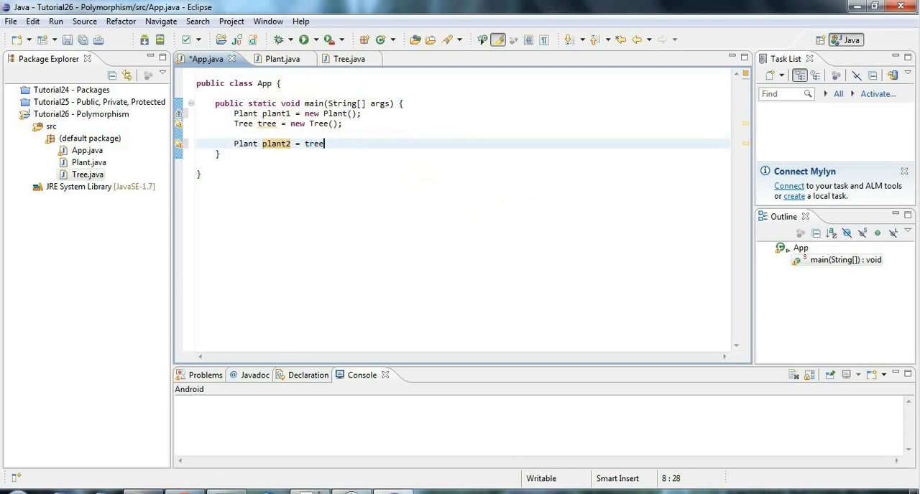
pyautogui.write(';')
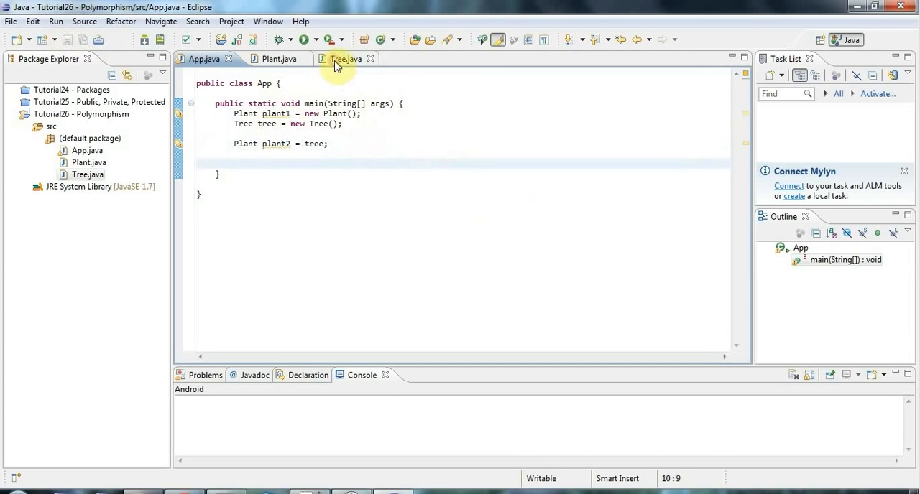
pyautogui.click(342, 59)
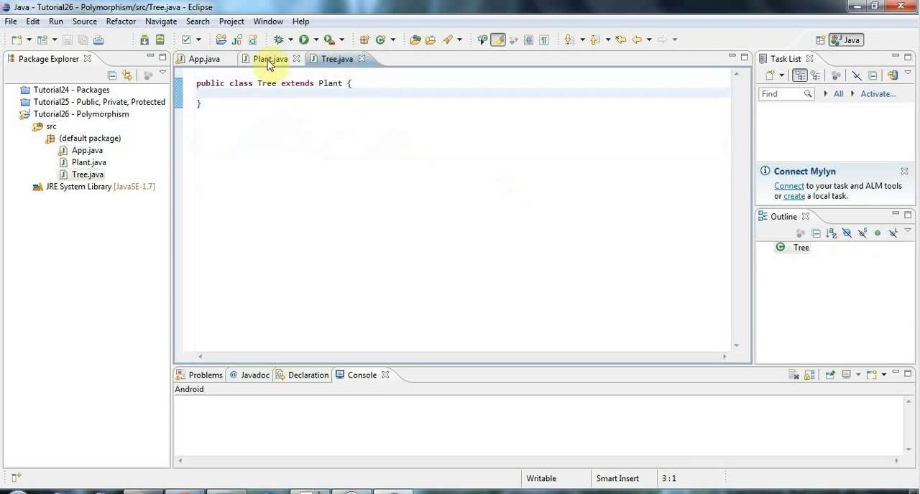
# Step: Add public void grow() to Plant, printing 'Plant growing'
pyautogui.click(270, 58)
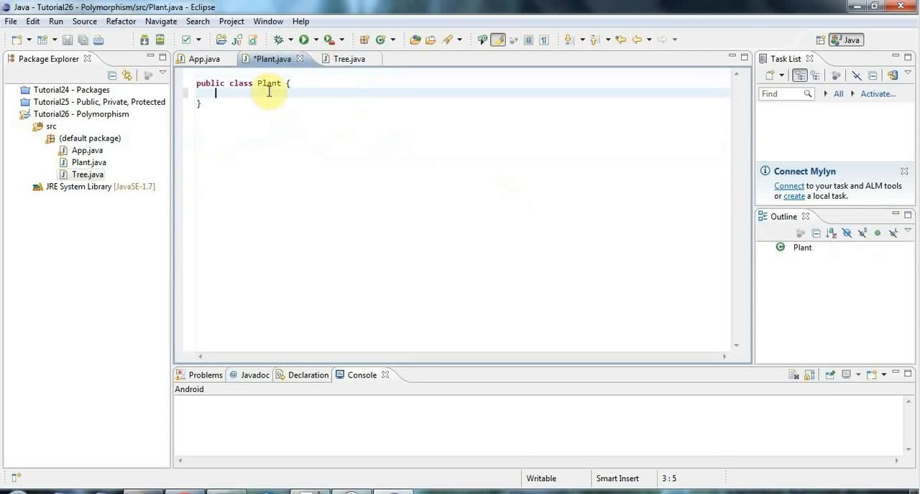
pyautogui.write('publi')
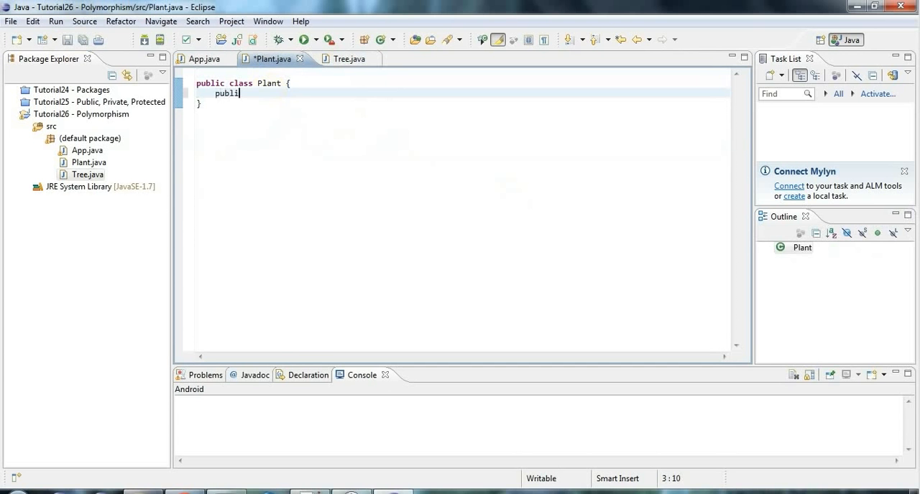
pyautogui.write('c void grow() {')
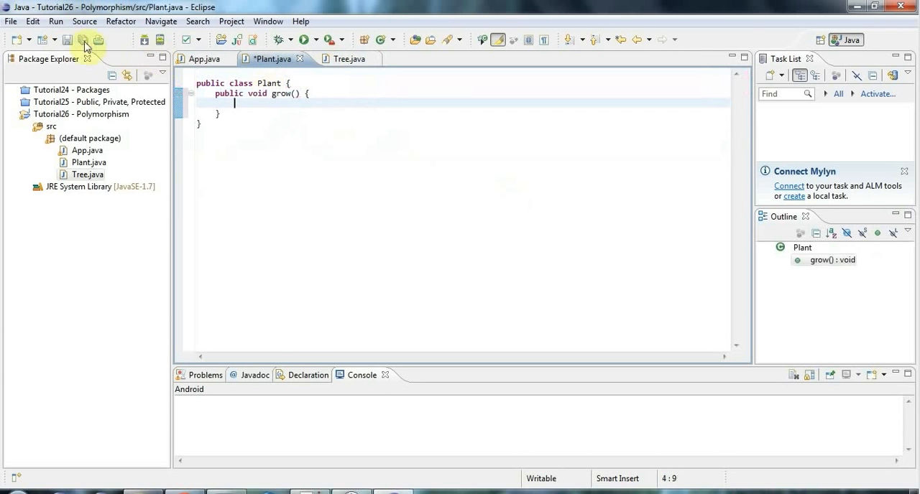
pyautogui.write('sy')
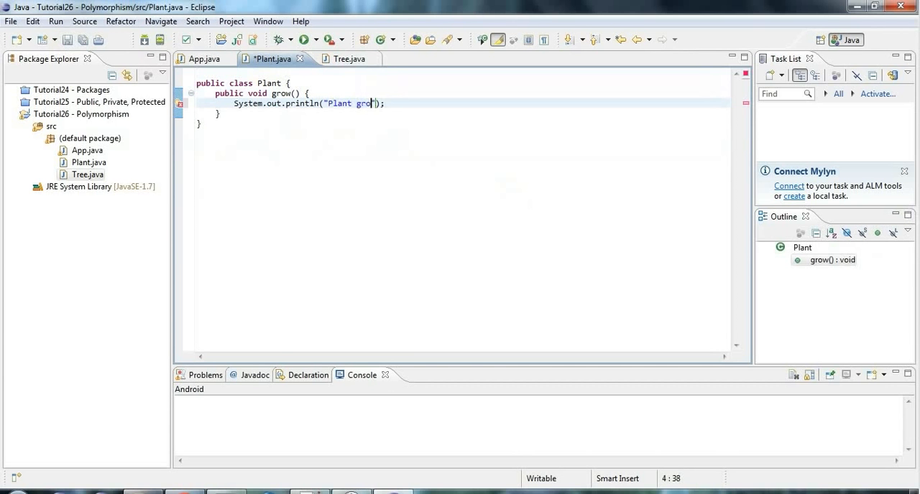
pyautogui.write('wing')
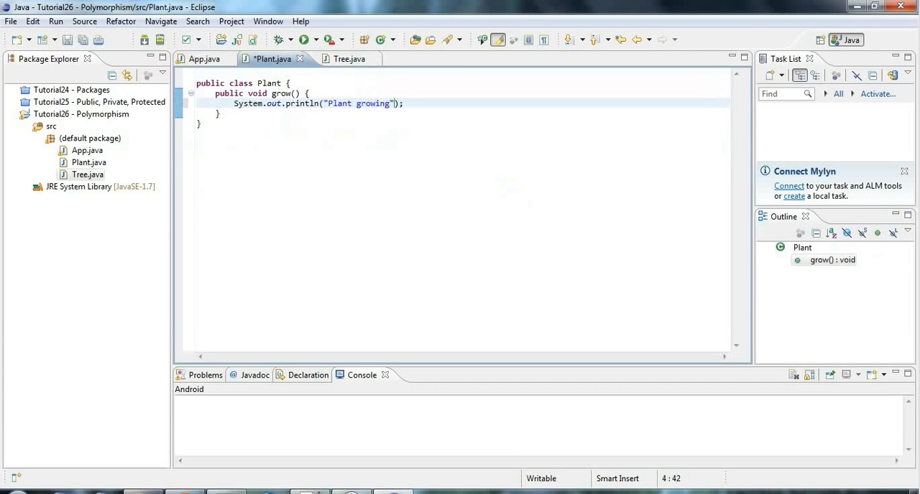
pyautogui.moveTo(346, 59)
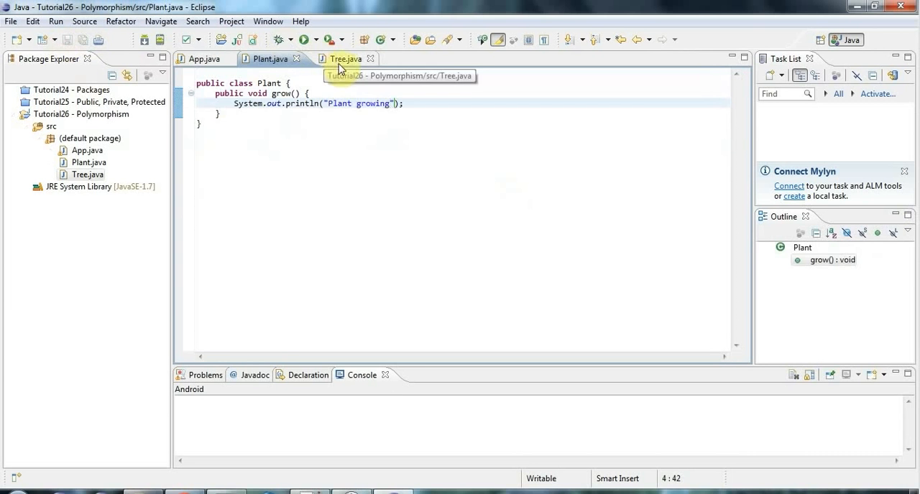
# Step: Override grow() in Tree through Override/Implement Methods, with a body printing 'Tree growing'
pyautogui.click(345, 58)
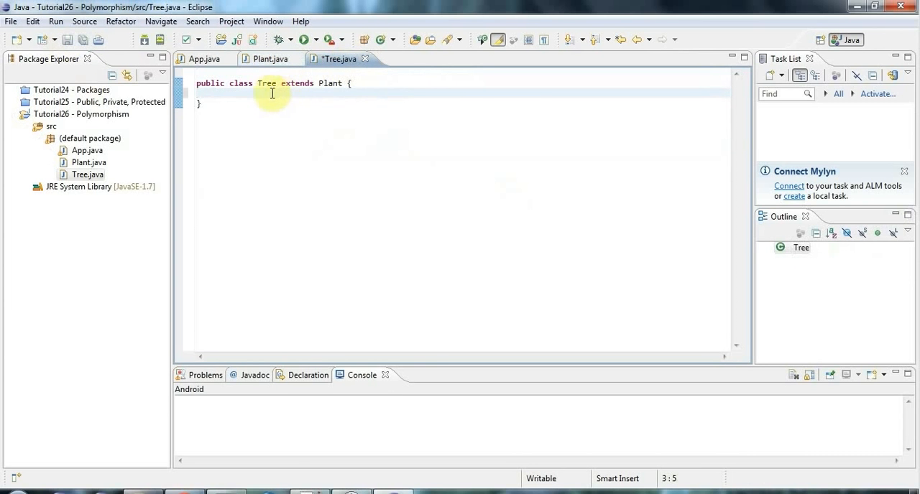
pyautogui.rightClick(272, 94)
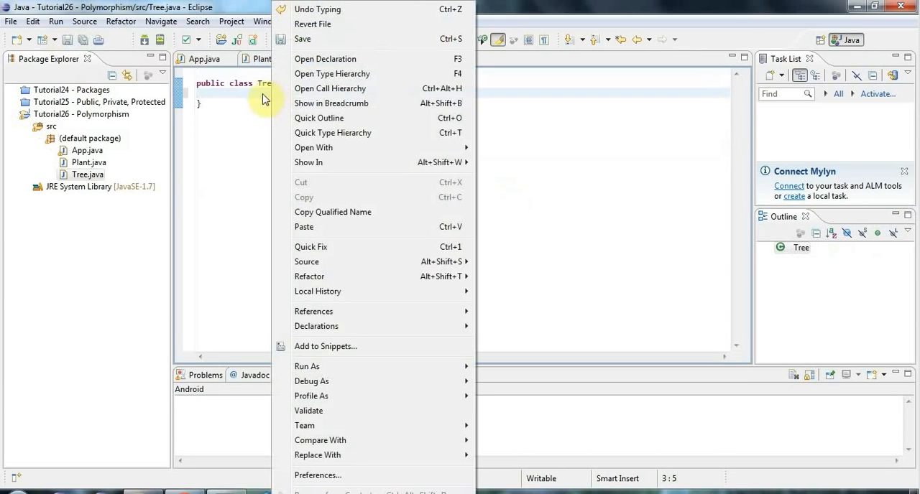
pyautogui.moveTo(307, 262)
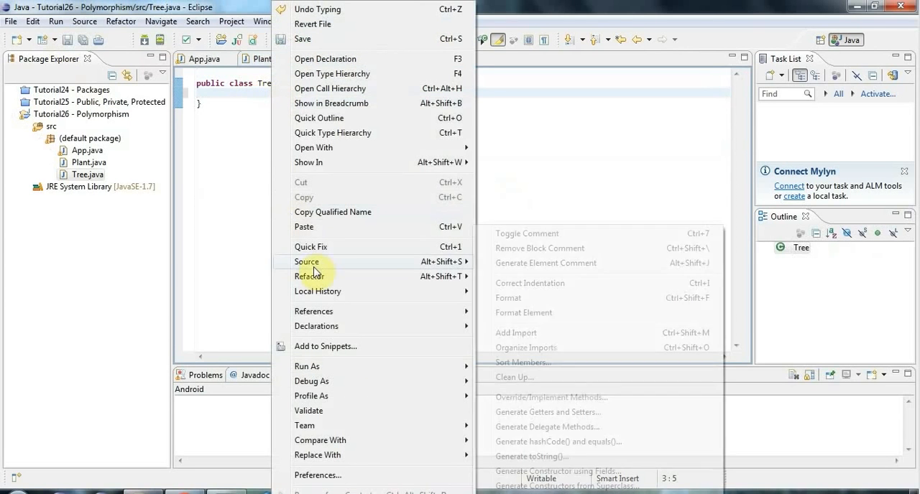
pyautogui.click(550, 397)
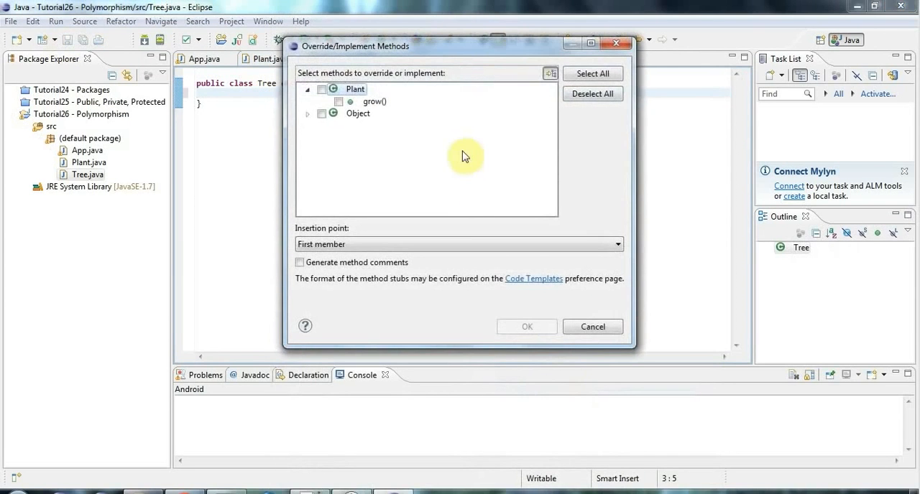
pyautogui.click(339, 101)
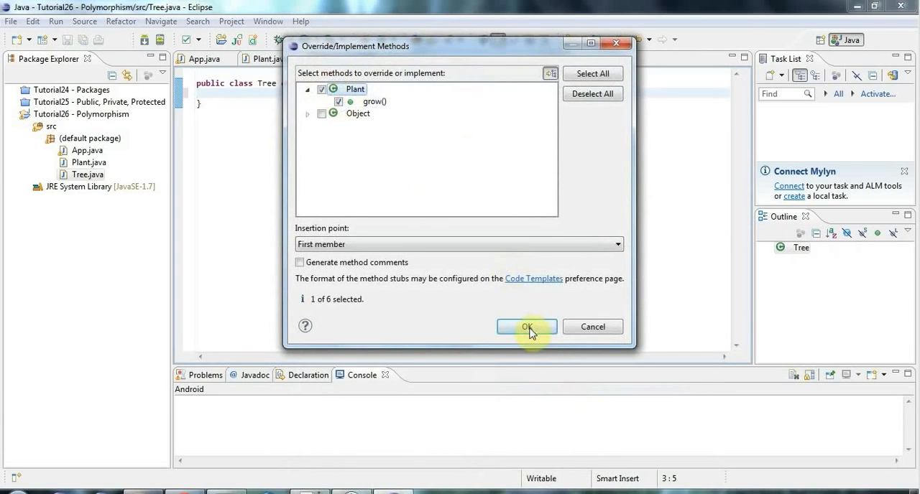
pyautogui.click(526, 327)
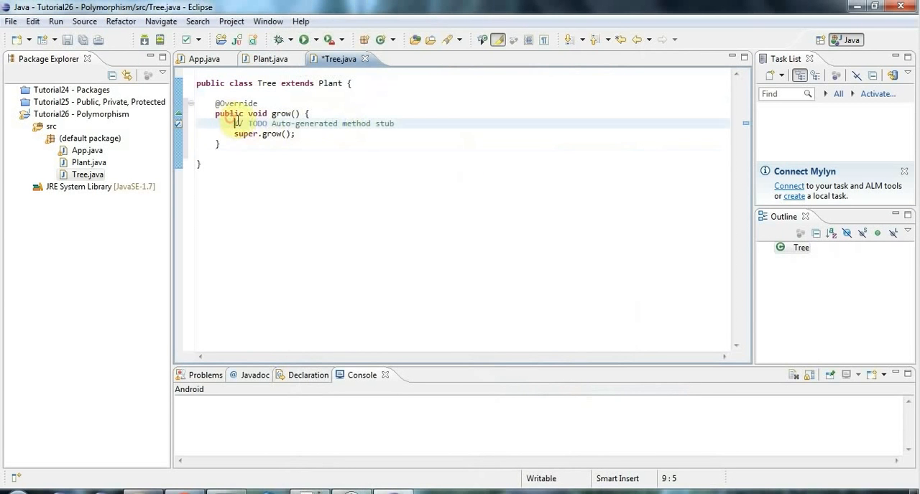
pyautogui.write('sysou')
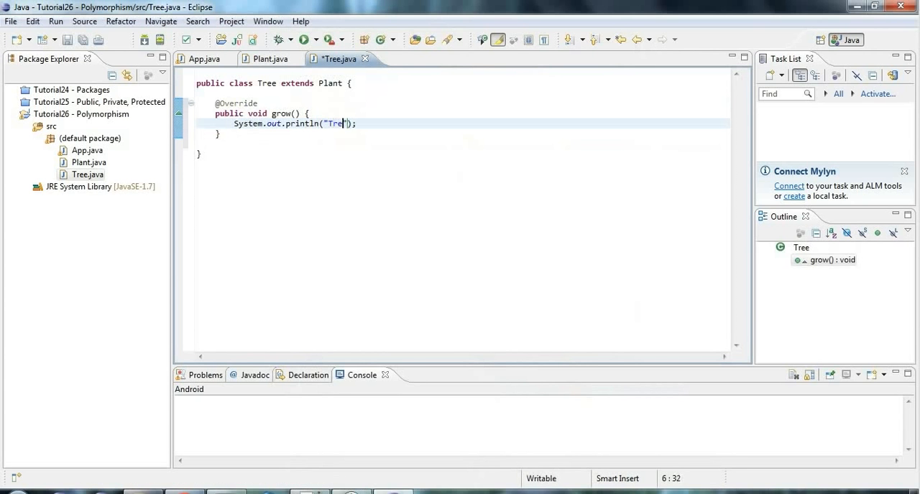
pyautogui.write('growing')
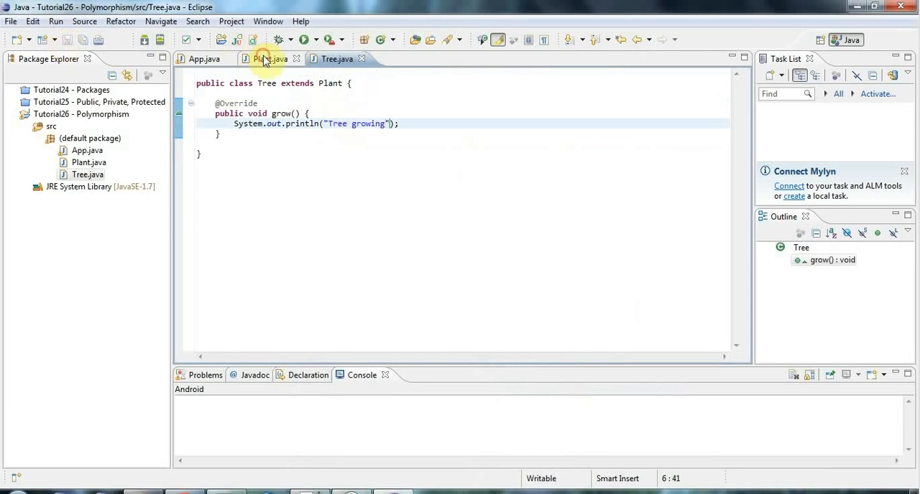
# Step: Add a plant2.grow() call to App's main method
pyautogui.click(204, 58)
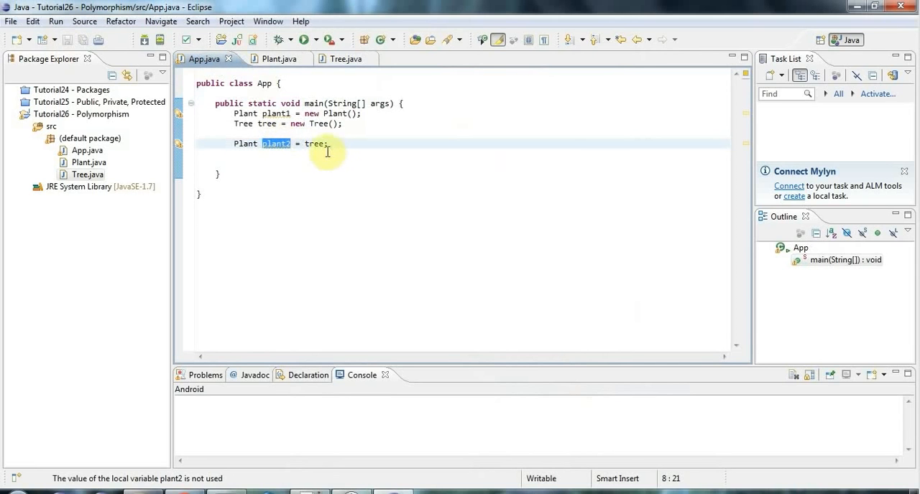
pyautogui.doubleClick(315, 144)
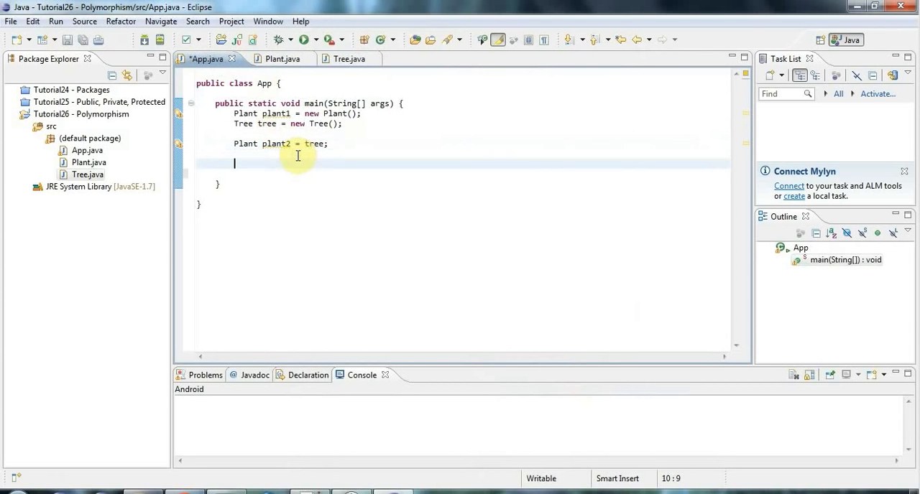
pyautogui.write('plant2')
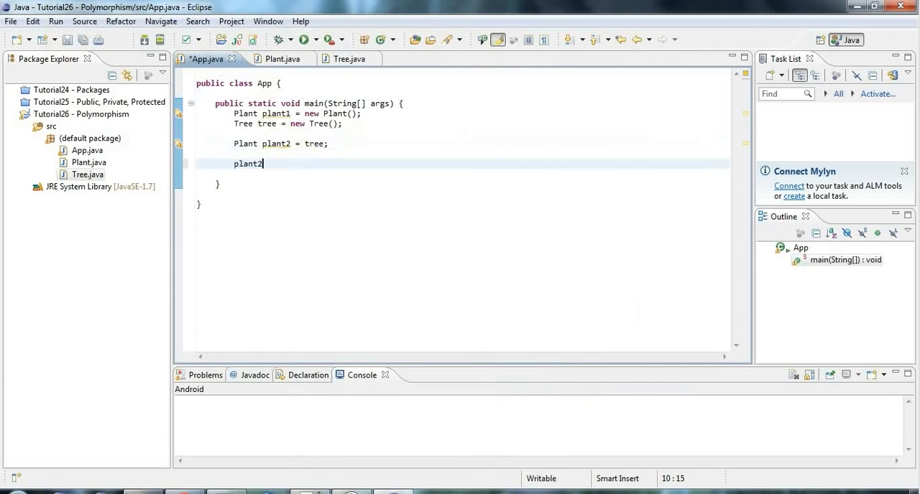
pyautogui.write('.grow();')
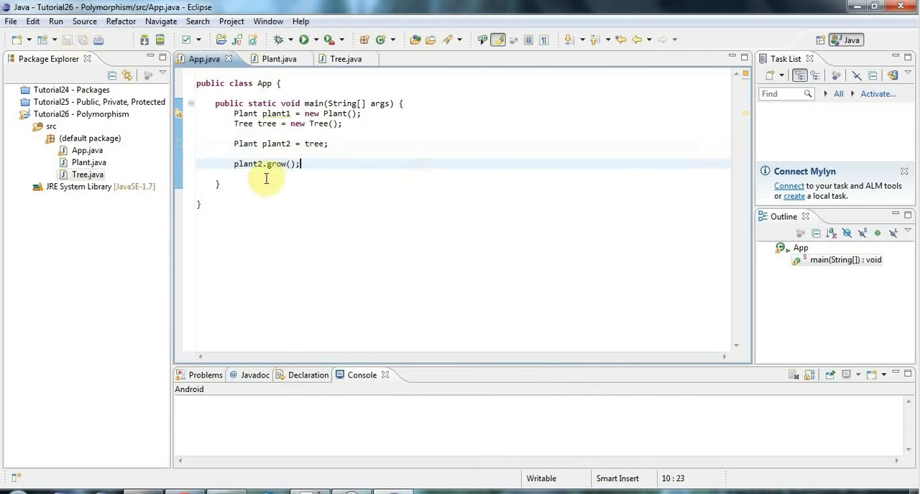
pyautogui.press('Return')
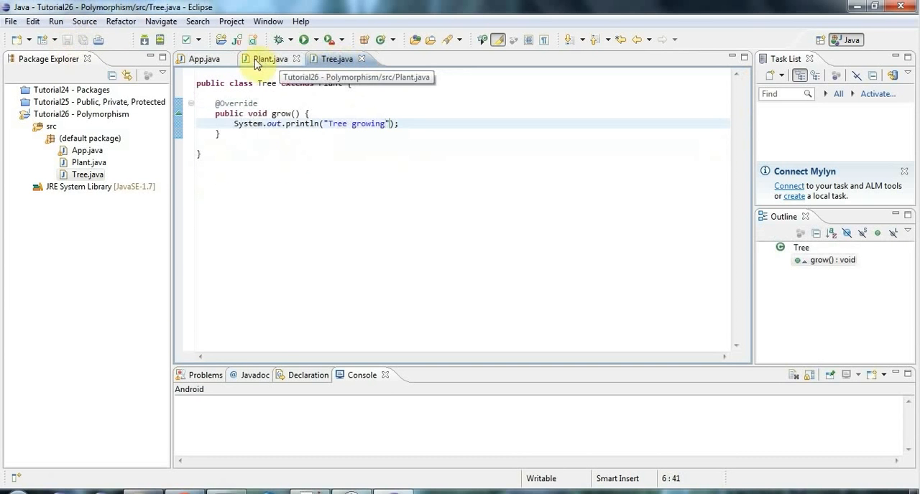
# Step: Highlight the plant2.grow() call, then show Tree's overriding grow() method
pyautogui.click(203, 59)
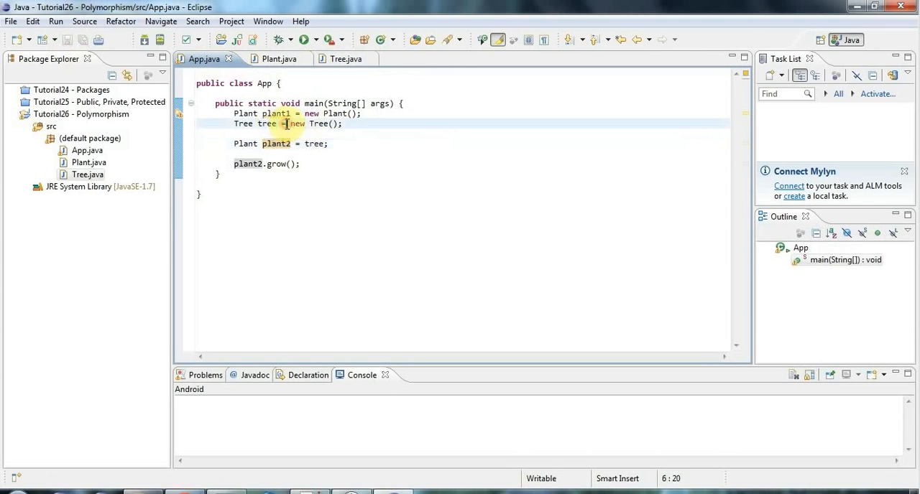
pyautogui.moveTo(290, 124); pyautogui.dragTo(343, 124)
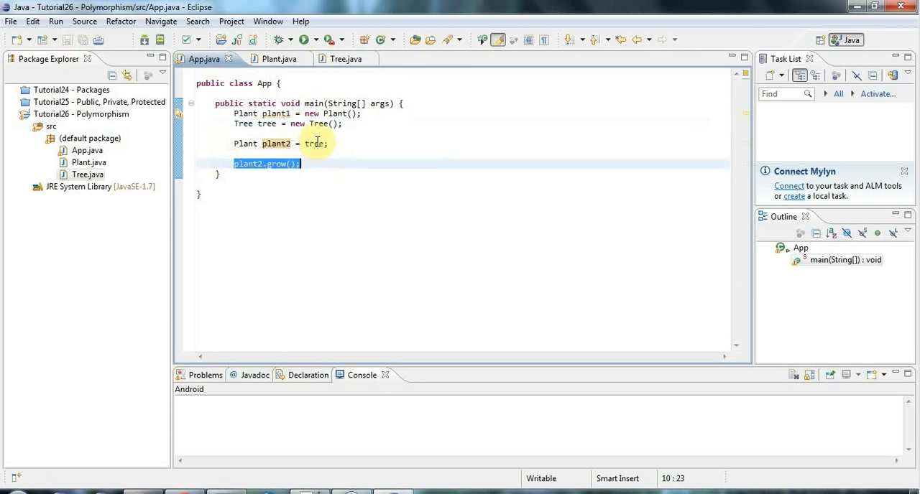
pyautogui.click(336, 59)
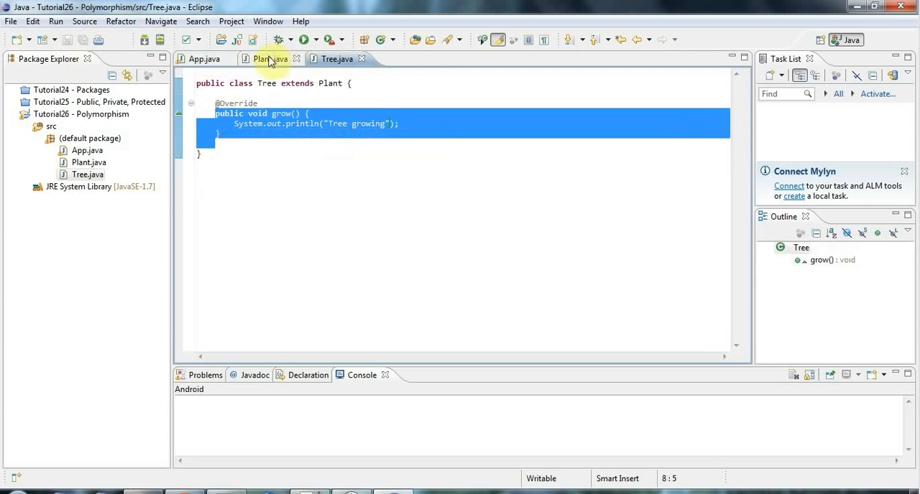
# Step: Run App to print 'Tree growing', then select plant2's Plant type, grow and plant2 names
pyautogui.click(204, 59)
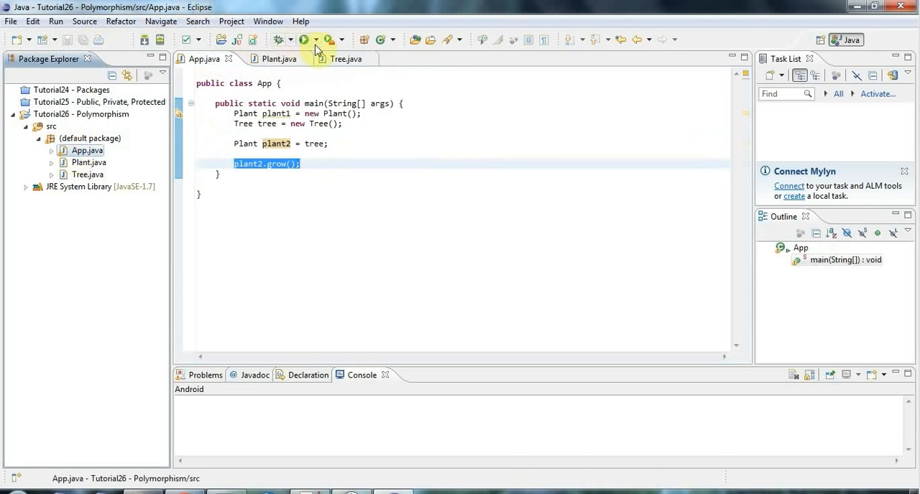
pyautogui.click(303, 40)
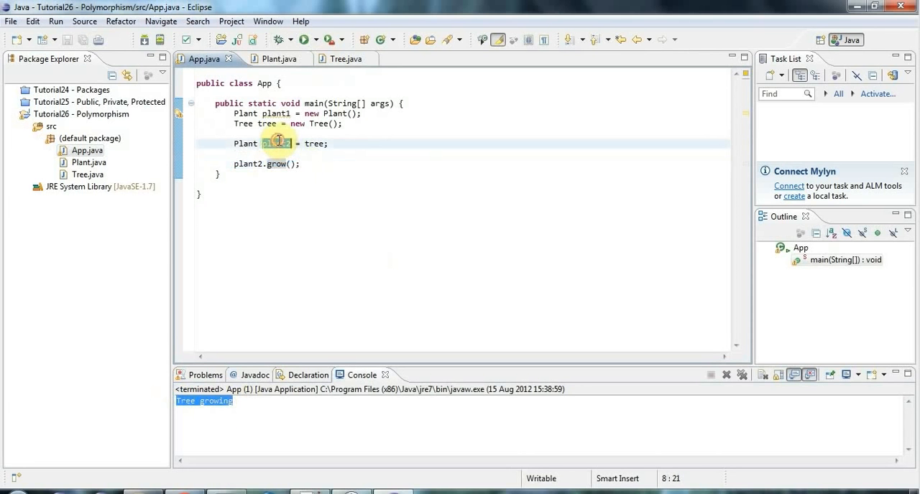
pyautogui.doubleClick(246, 143)
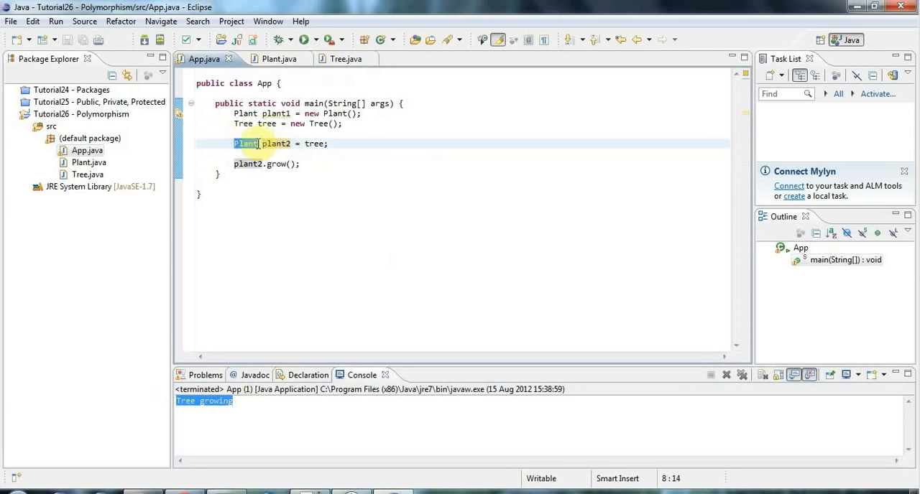
pyautogui.moveTo(347, 164)
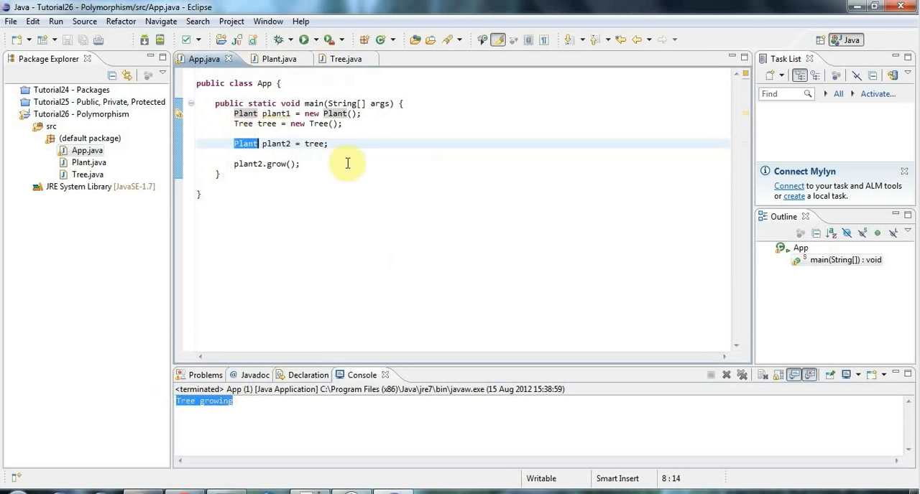
pyautogui.moveTo(269, 164)
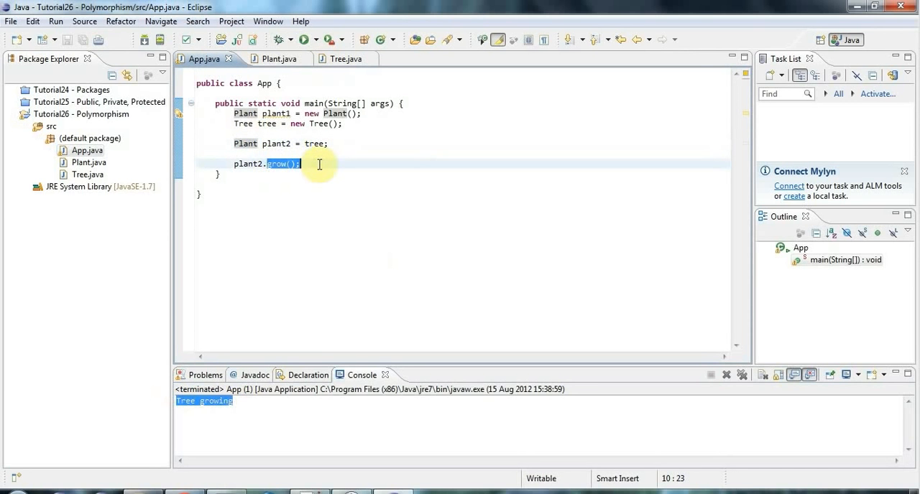
pyautogui.click(275, 164)
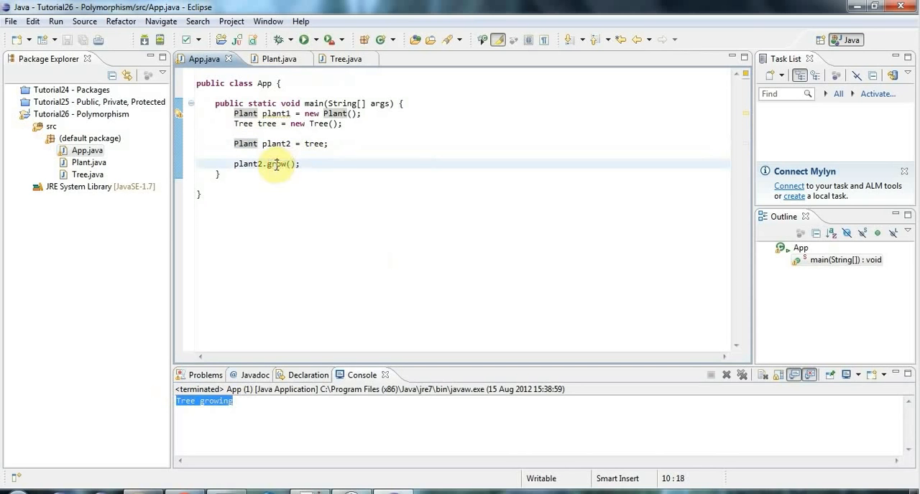
pyautogui.doubleClick(276, 163)
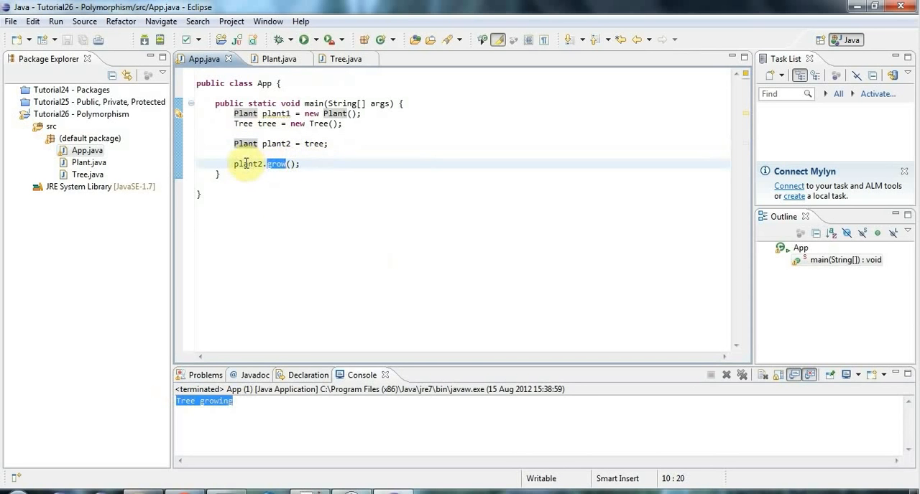
pyautogui.doubleClick(248, 164)
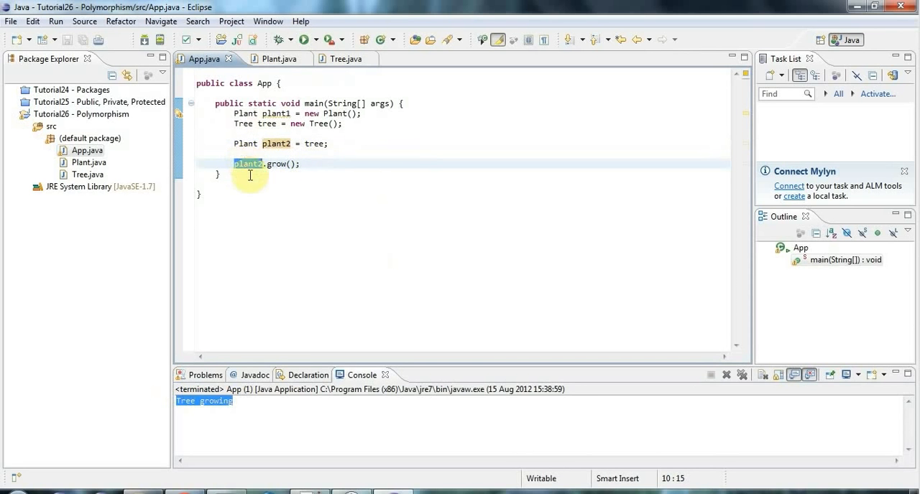
pyautogui.moveTo(310, 121)
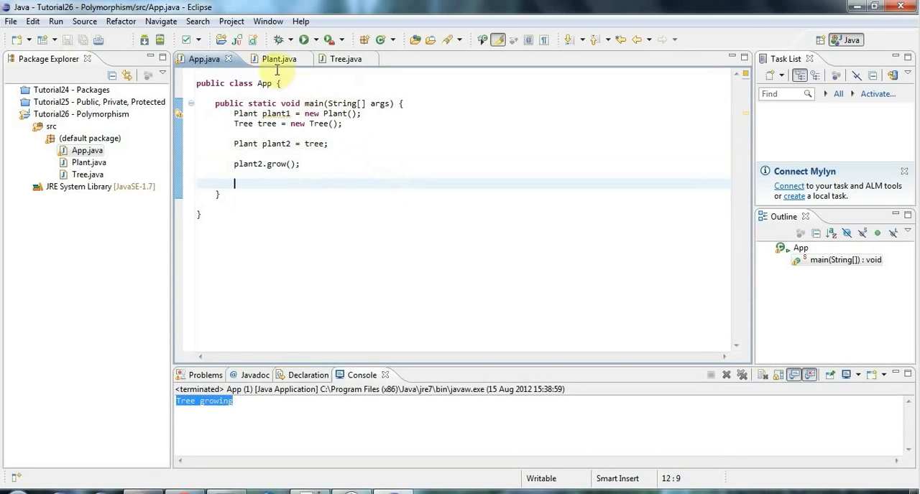
pyautogui.click(270, 59)
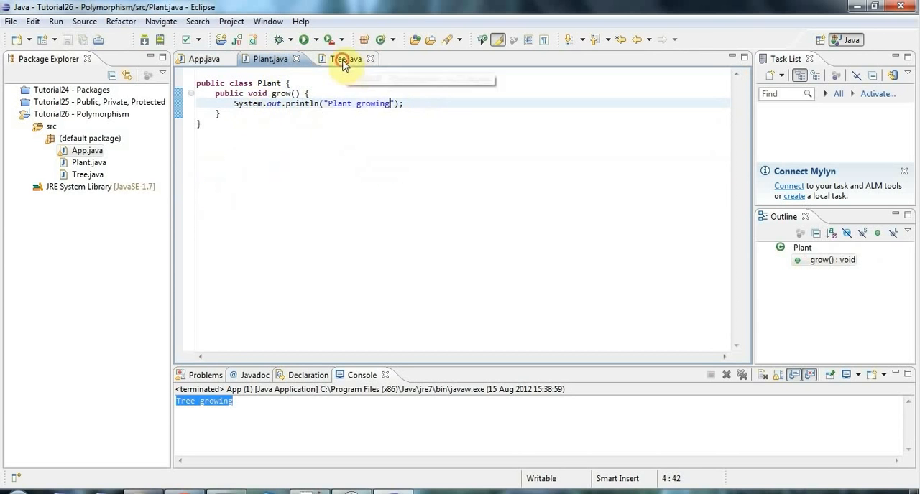
# Step: Add a shedLeaves() method to Tree printing 'Leaves shedding.' and save it
pyautogui.click(345, 58)
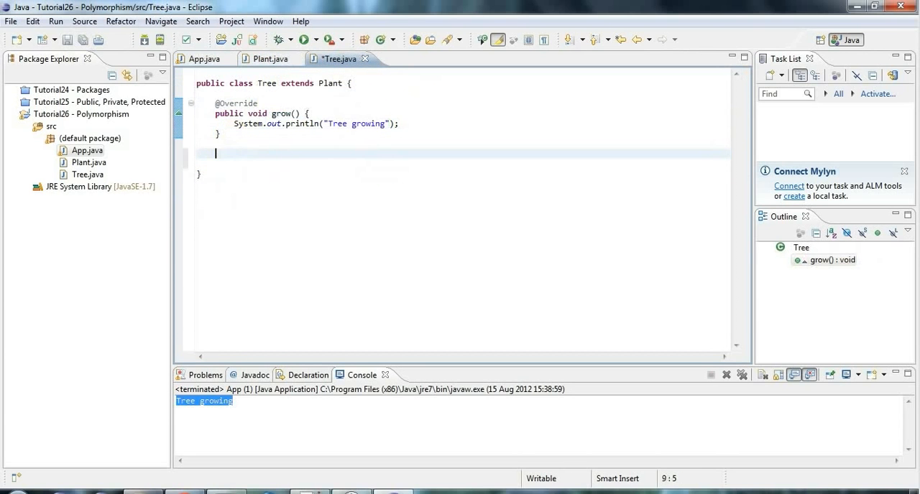
pyautogui.write('public void sh')
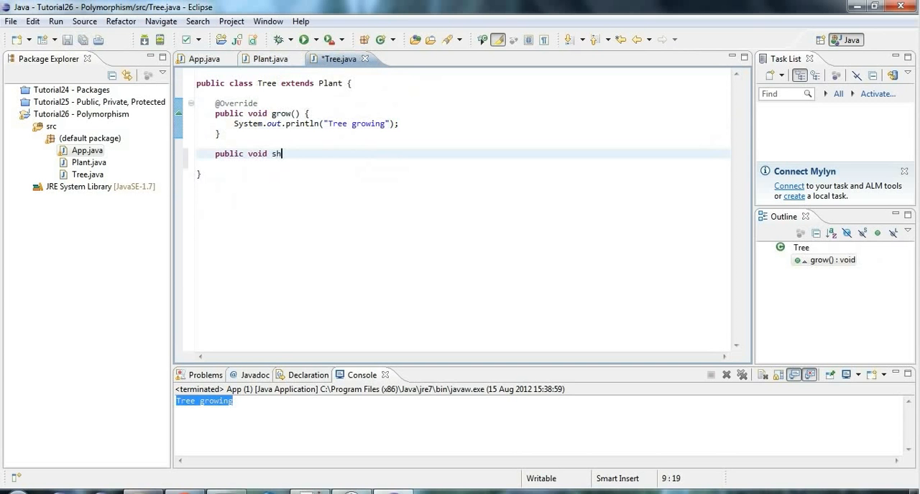
pyautogui.write('edLeava')
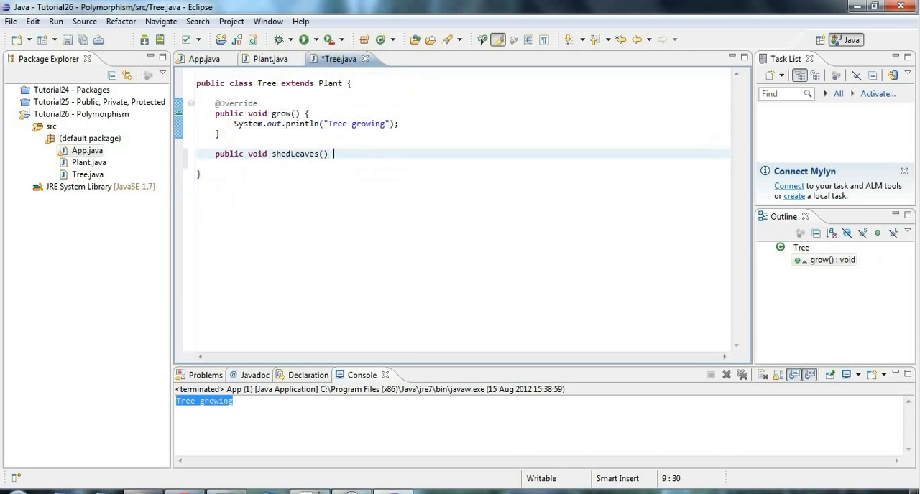
pyautogui.write('{')
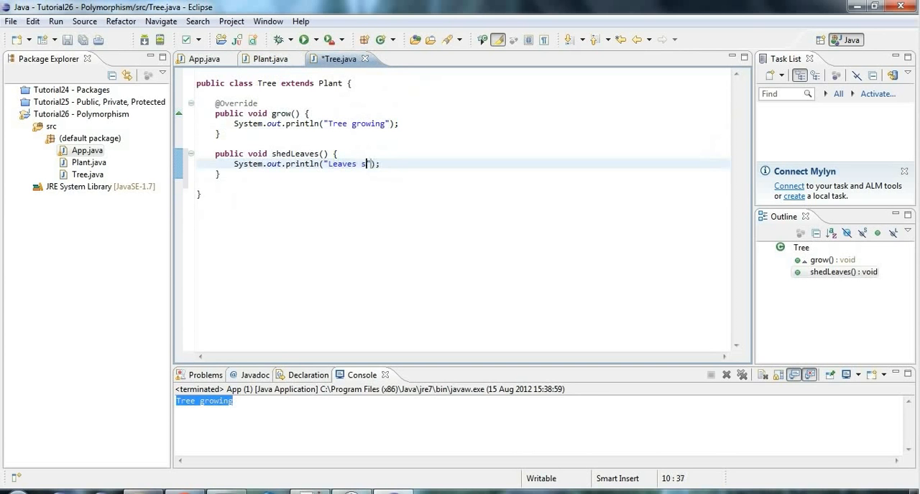
pyautogui.write('hedding.')
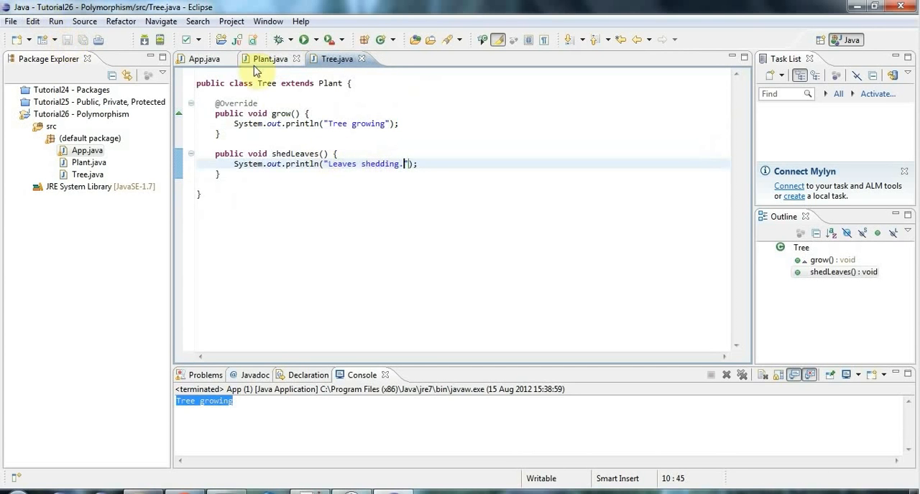
# Step: Back in App.java, start typing tree.shedLeaves() on the empty line in main
pyautogui.click(204, 59)
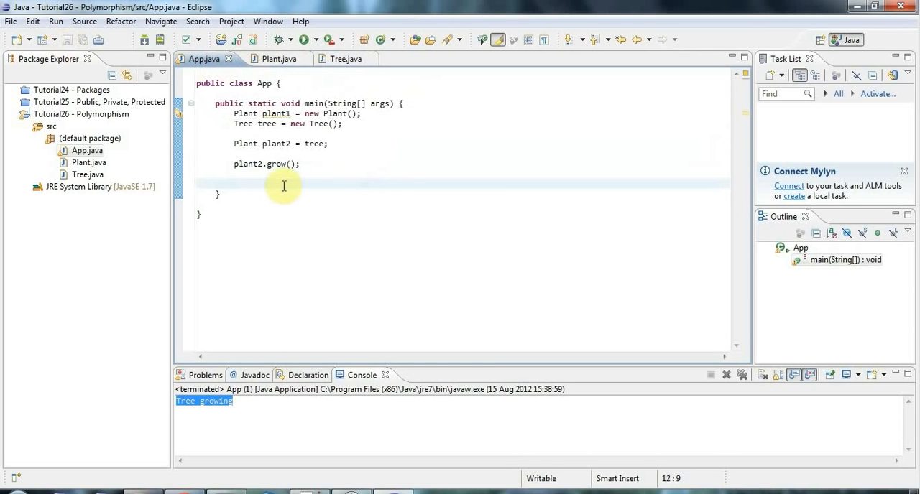
pyautogui.write('tree.shedLeaves();')
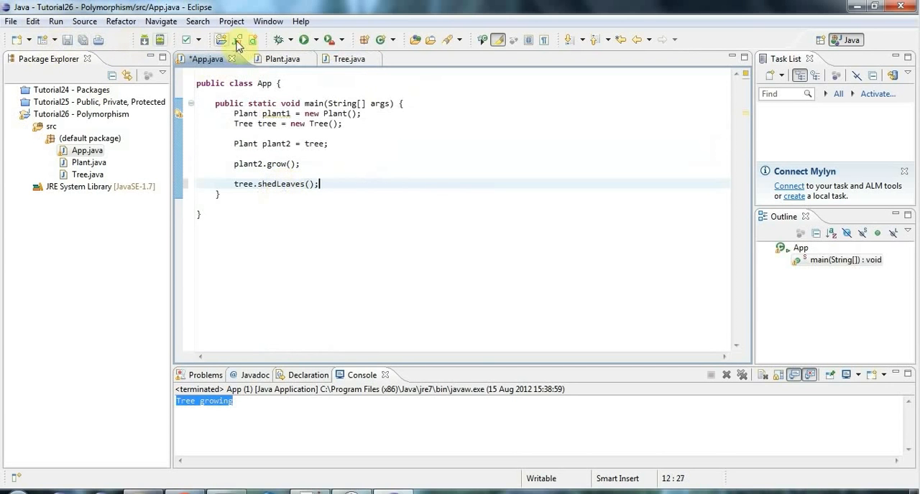
# Step: Save App.java and run it, printing 'Tree growing' then 'Leaves shedding'
pyautogui.click(237, 45)
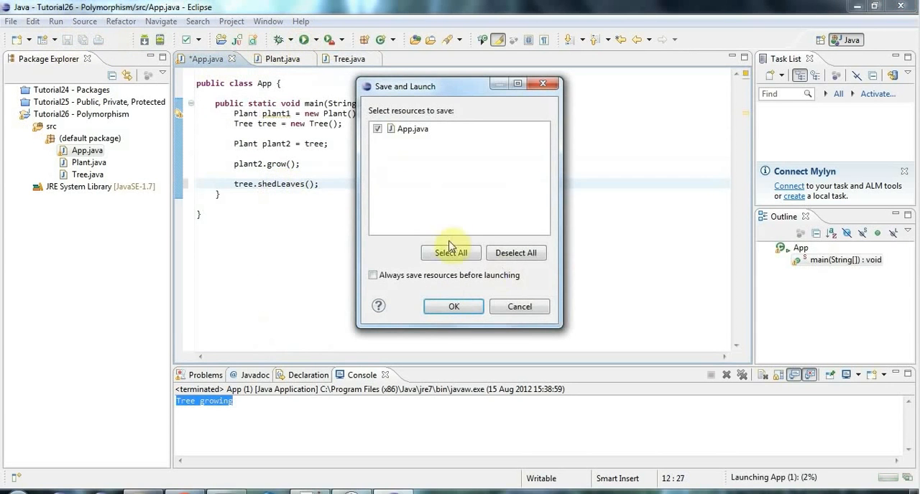
pyautogui.click(453, 306)
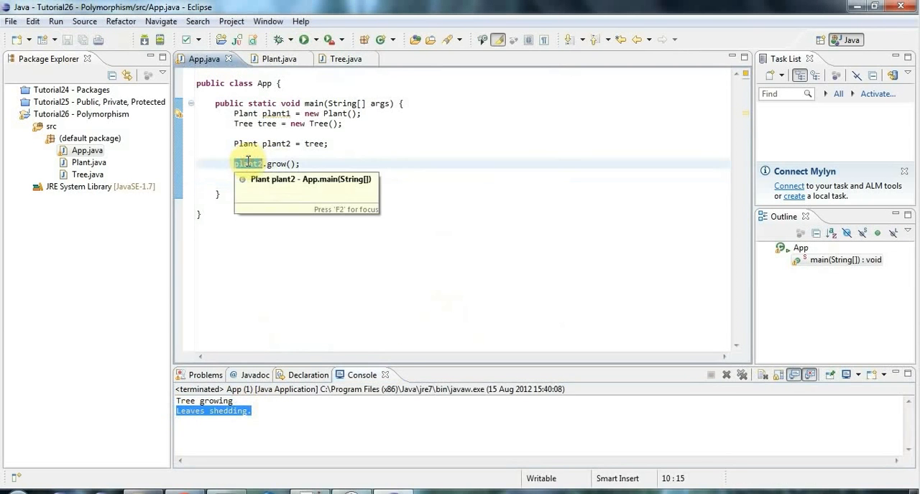
pyautogui.write('tree.shedLeaves();')
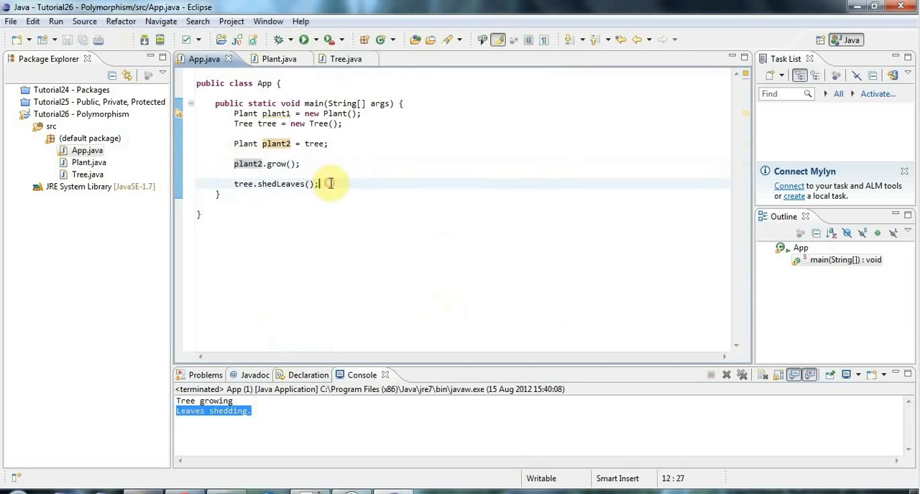
pyautogui.write('po')
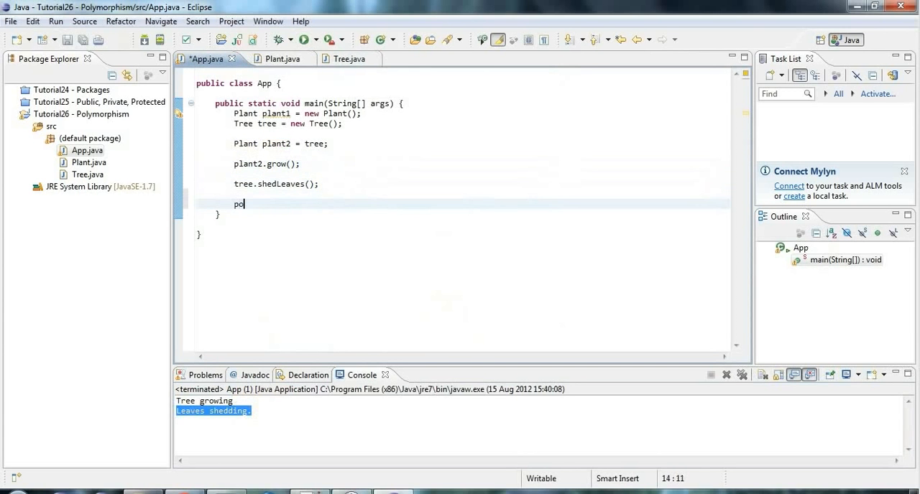
pyautogui.write('lant2.shed')
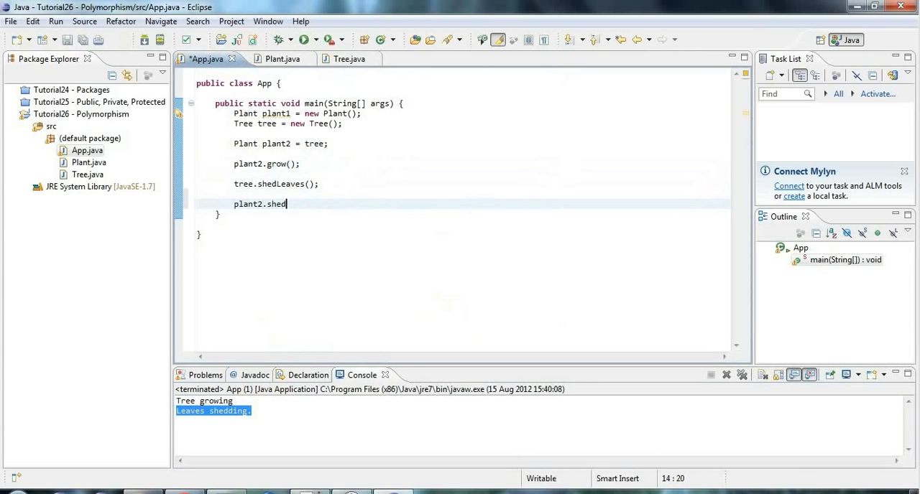
pyautogui.write('Leaves();')
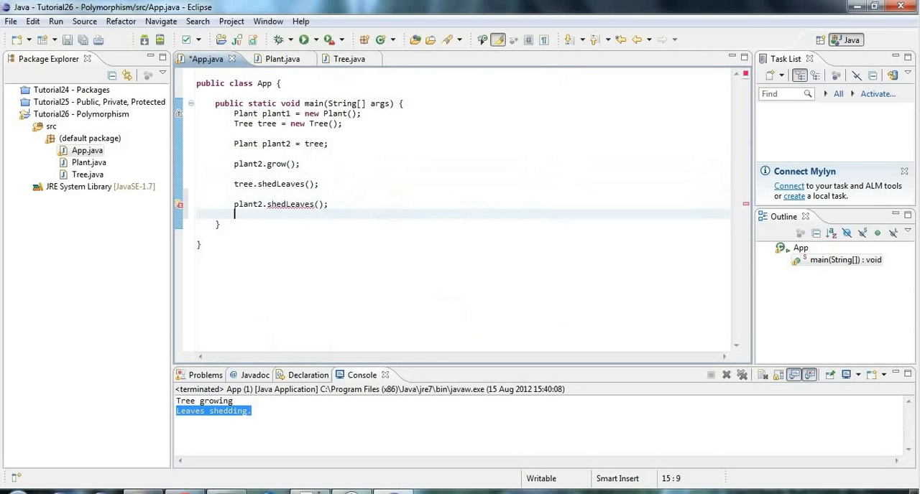
pyautogui.write('plant2')
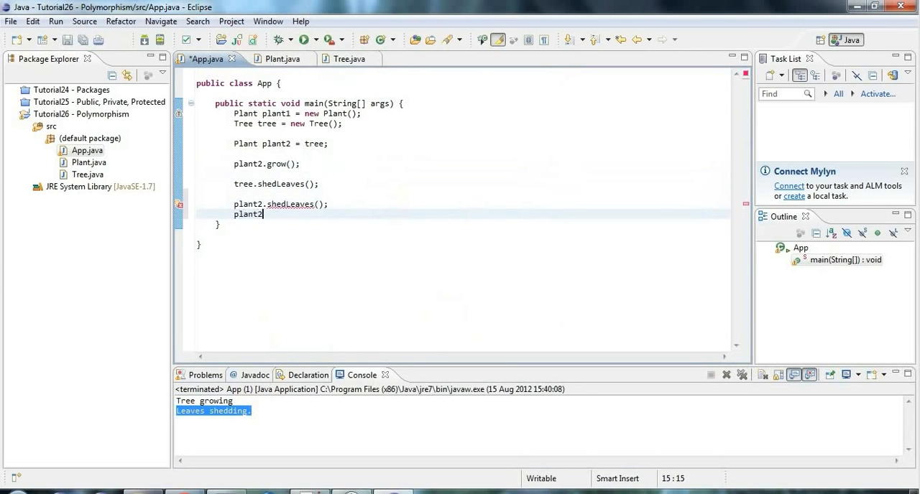
pyautogui.write('.')
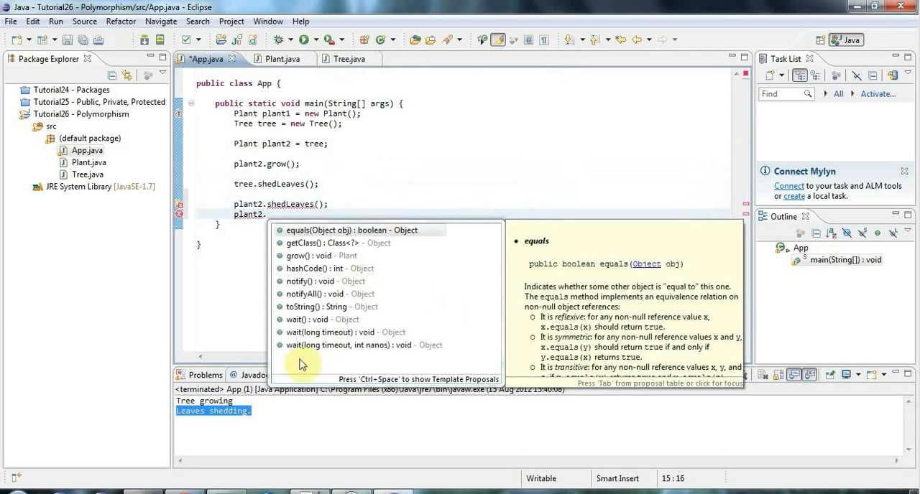
pyautogui.press('Escape')
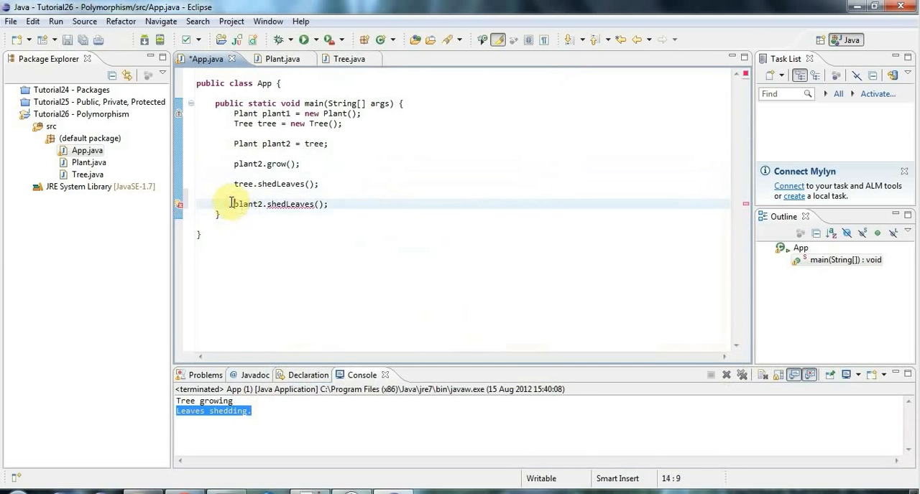
pyautogui.press('ctrl+/')
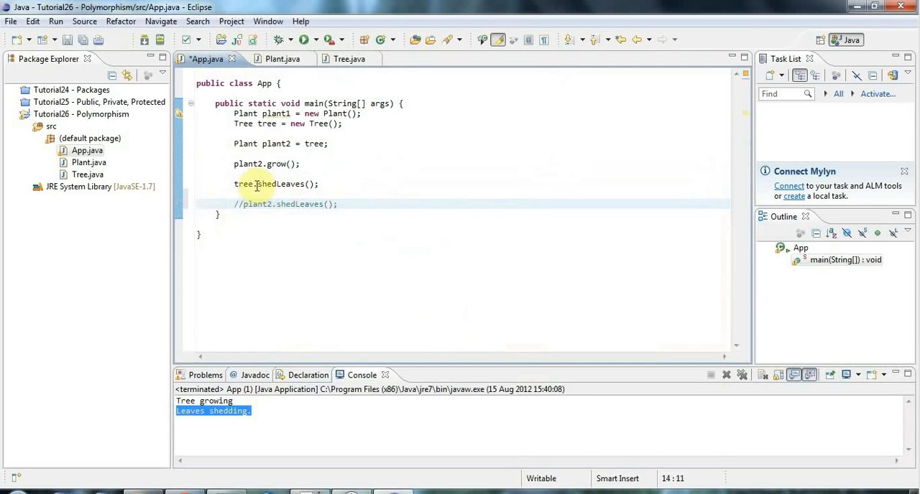
pyautogui.doubleClick(243, 184)
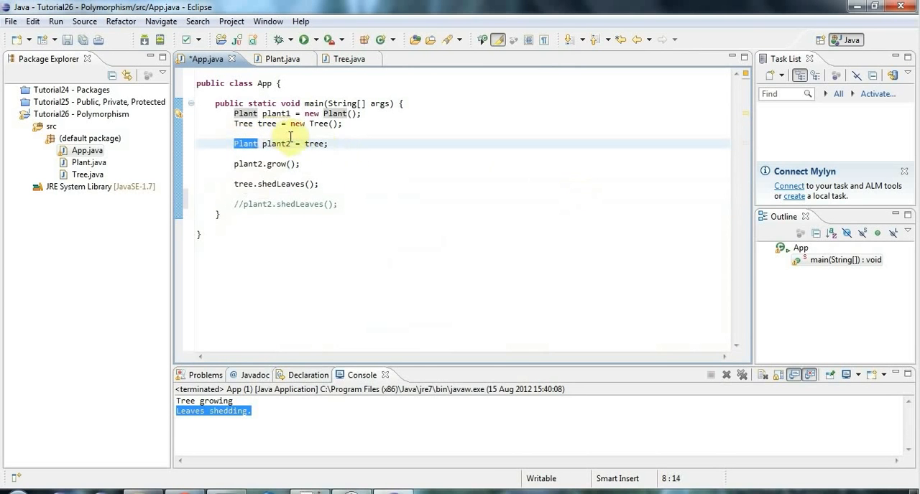
# Step: Add the declaration 'Plant plant3;' on a new line after tree.shedLeaves()
pyautogui.doubleClick(276, 144)
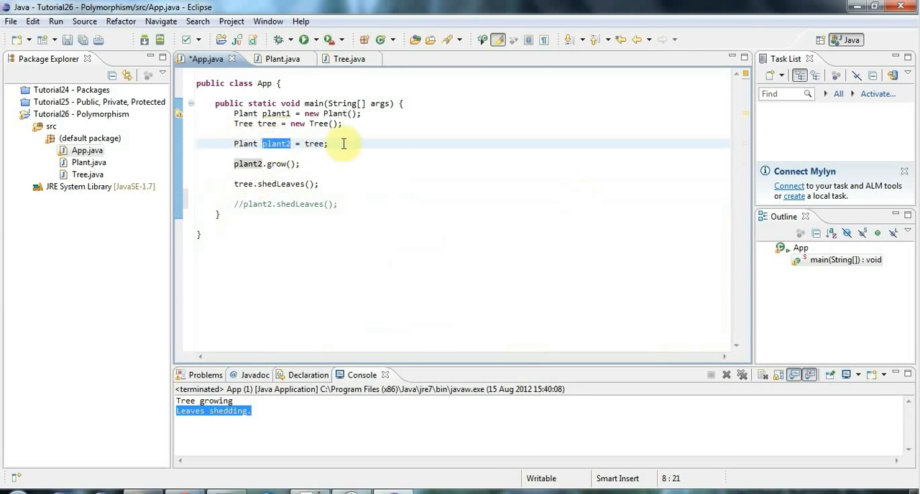
pyautogui.click(337, 194)
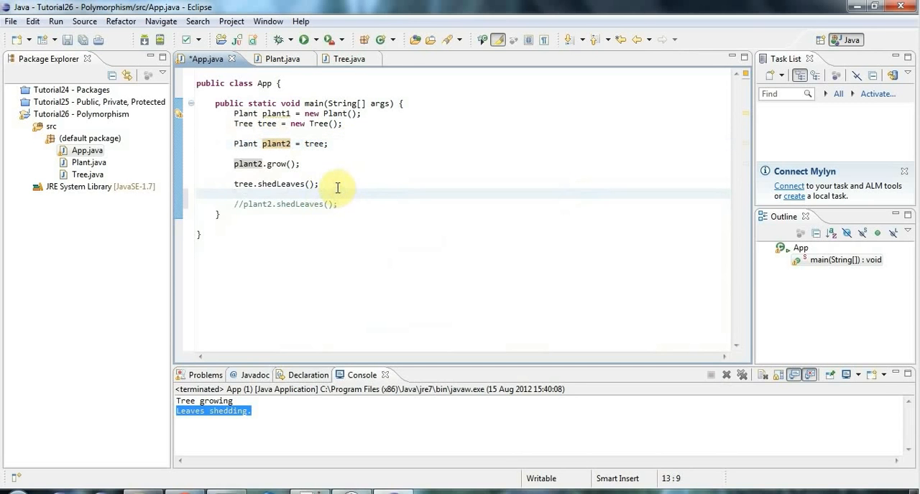
pyautogui.press('Return')
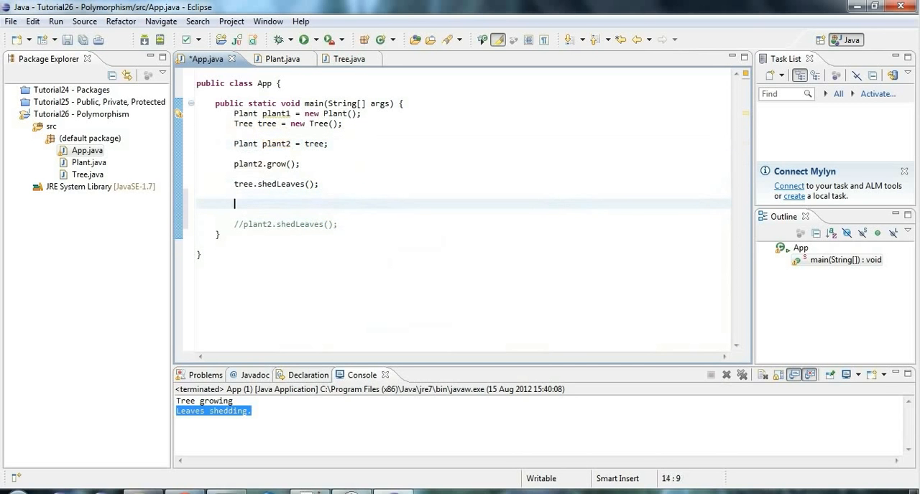
pyautogui.write('Plant')
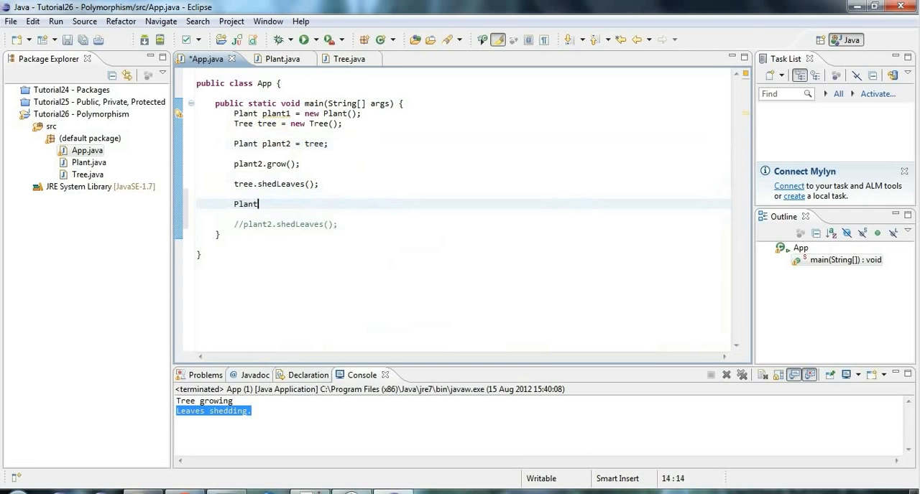
pyautogui.write('platn')
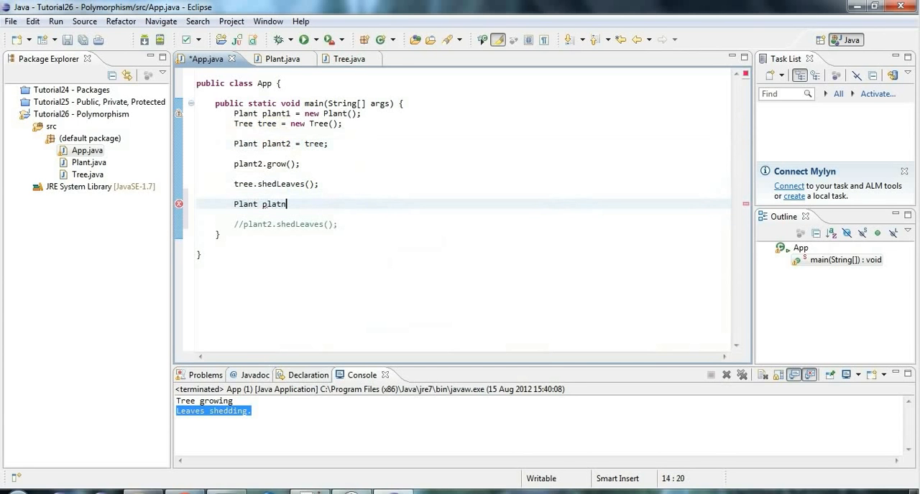
pyautogui.write('3')
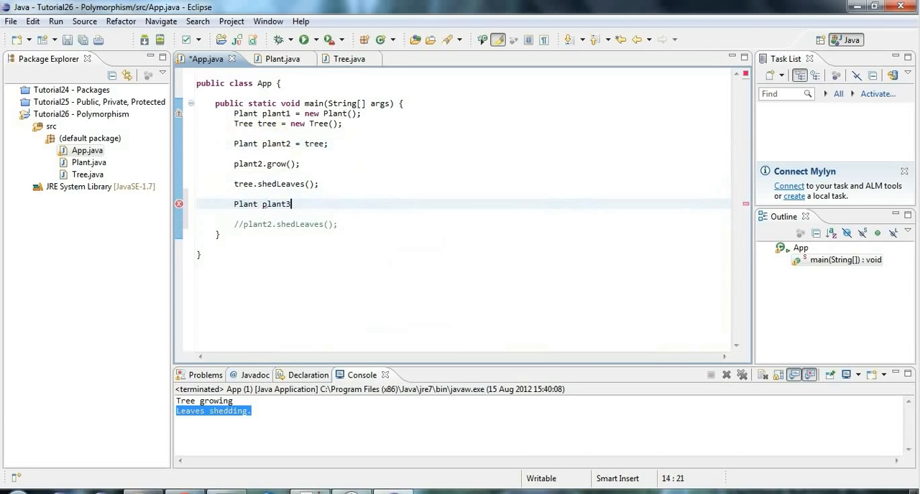
pyautogui.write(';')
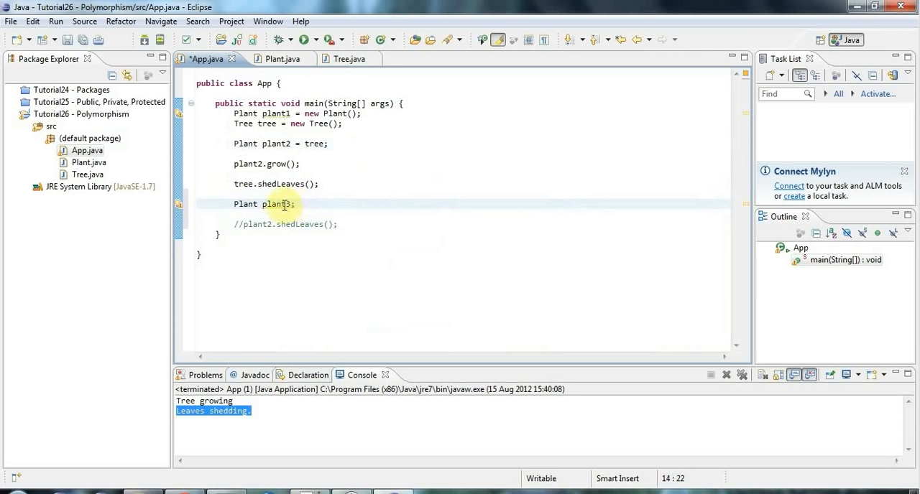
pyautogui.doubleClick(277, 204)
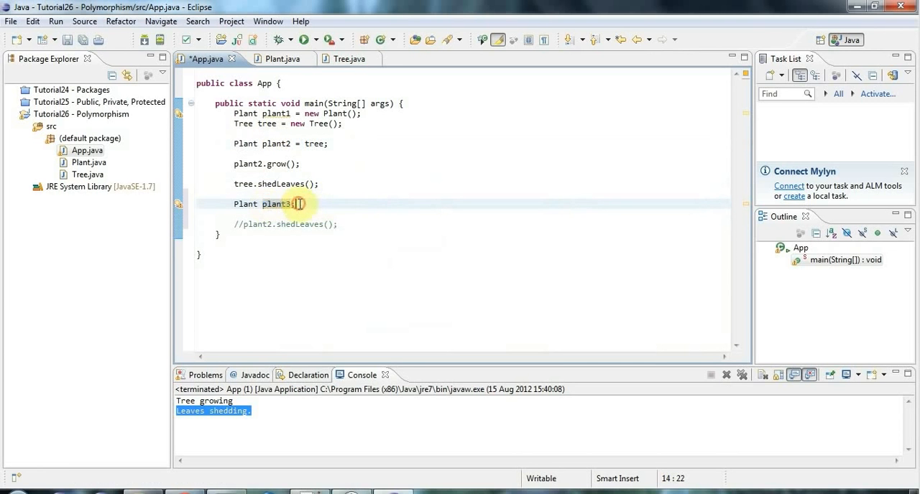
pyautogui.write(';')
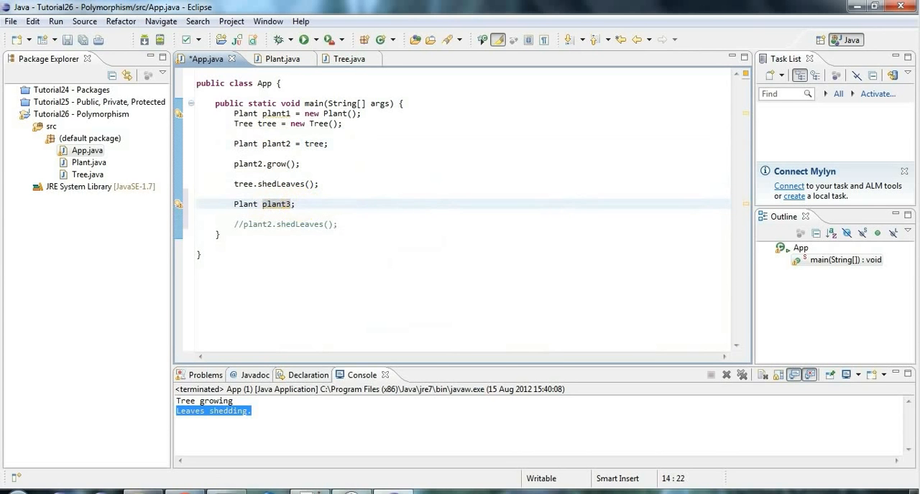
# Step: Try plant3.grow() via content assist, then delete that flagged line
pyautogui.write('plant3.')
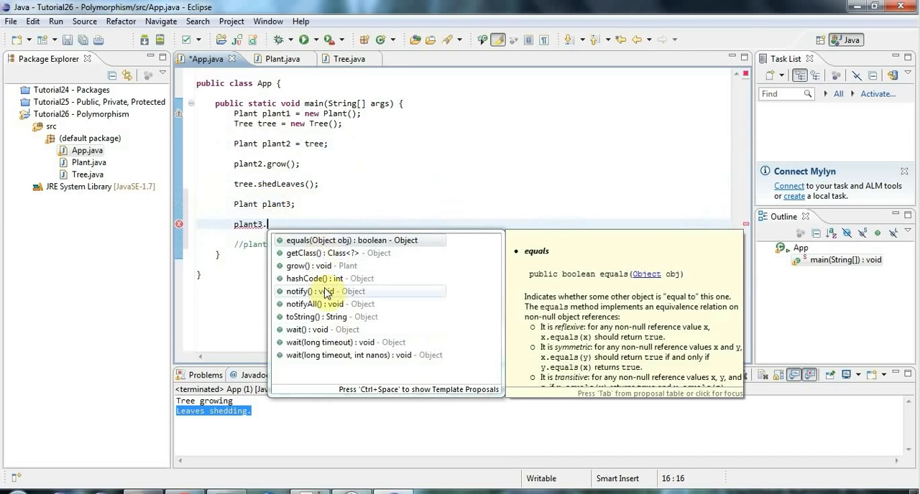
pyautogui.moveTo(302, 266)
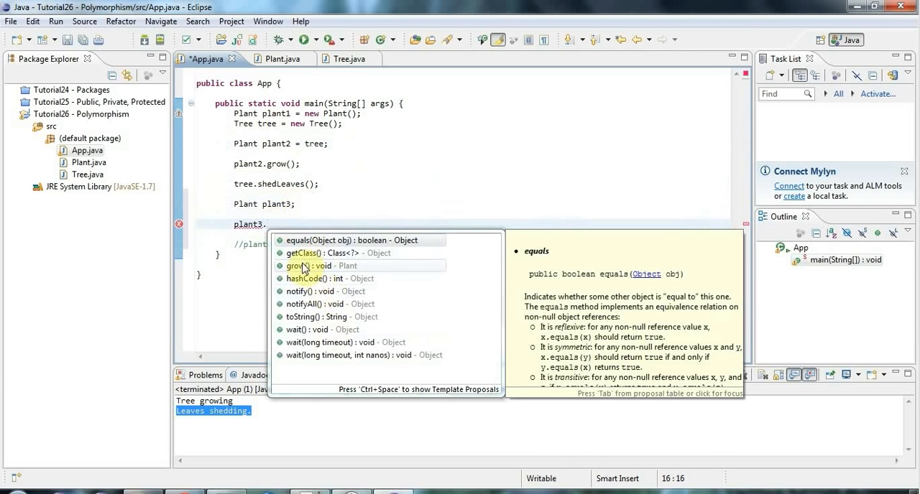
pyautogui.click(324, 265)
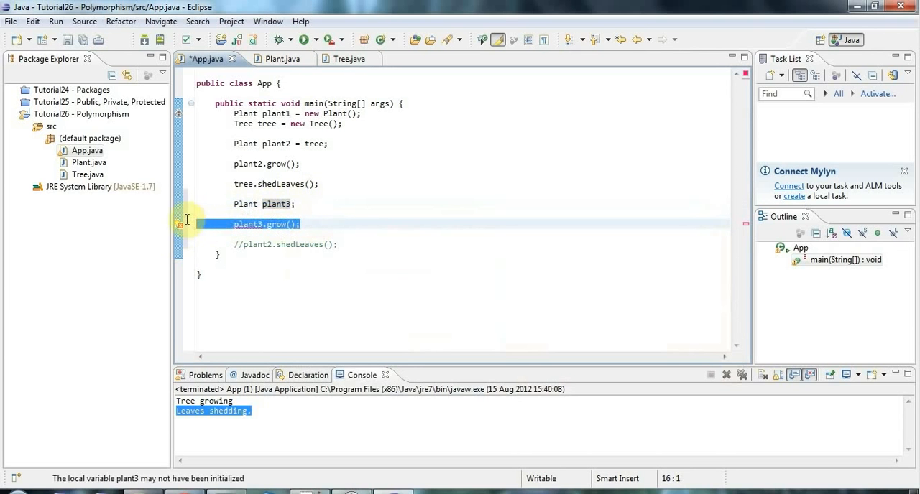
pyautogui.press('Delete')
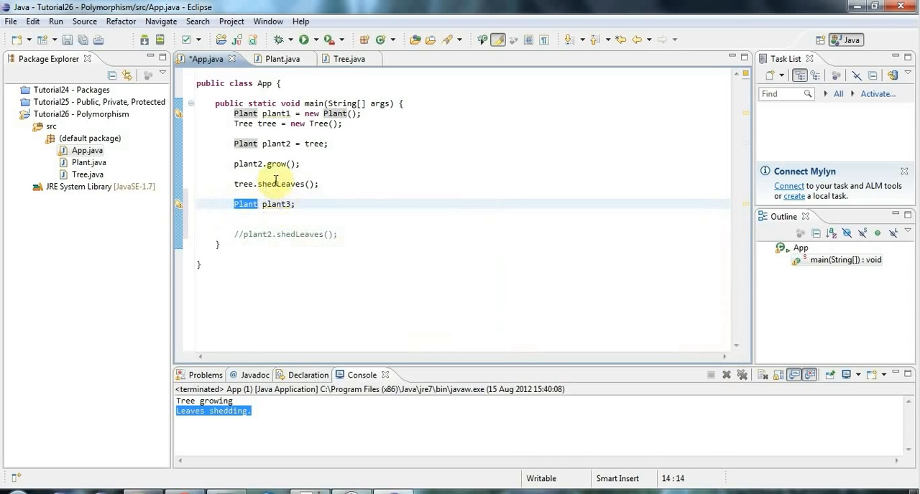
# Step: Place the cursor just after the main method's closing brace
pyautogui.click(314, 144)
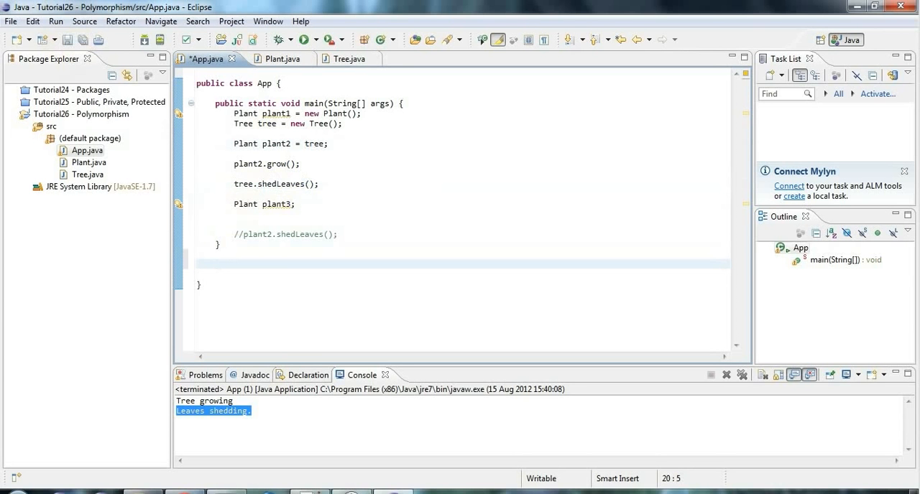
# Step: Write 'public static void doGrow(Plant plant)' whose body calls plant.grow()
pyautogui.write('public')
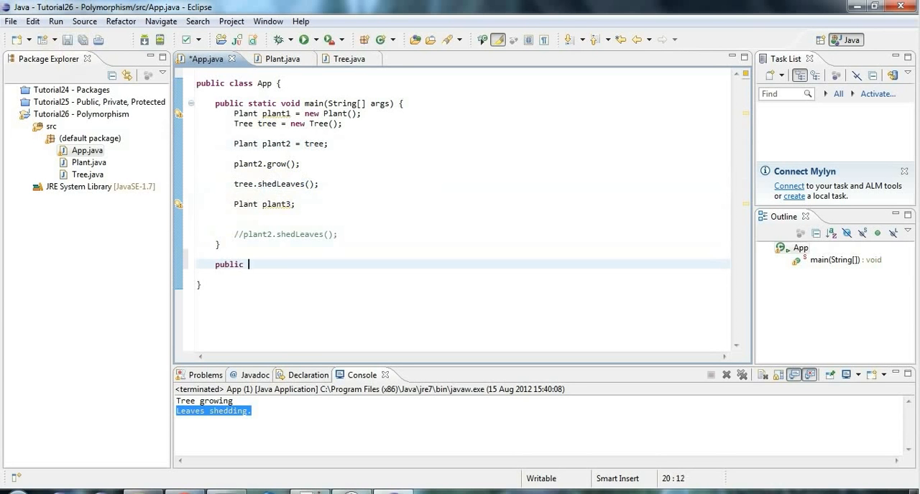
pyautogui.write('static void')
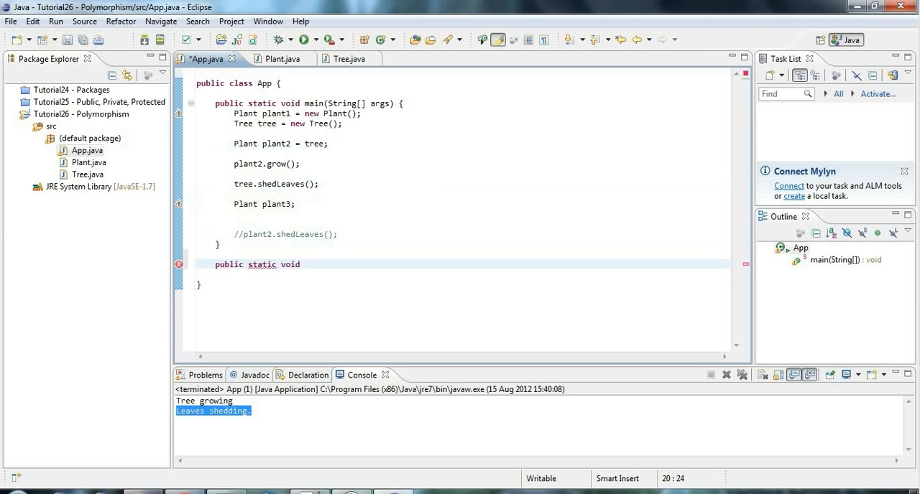
pyautogui.write('doGrow')
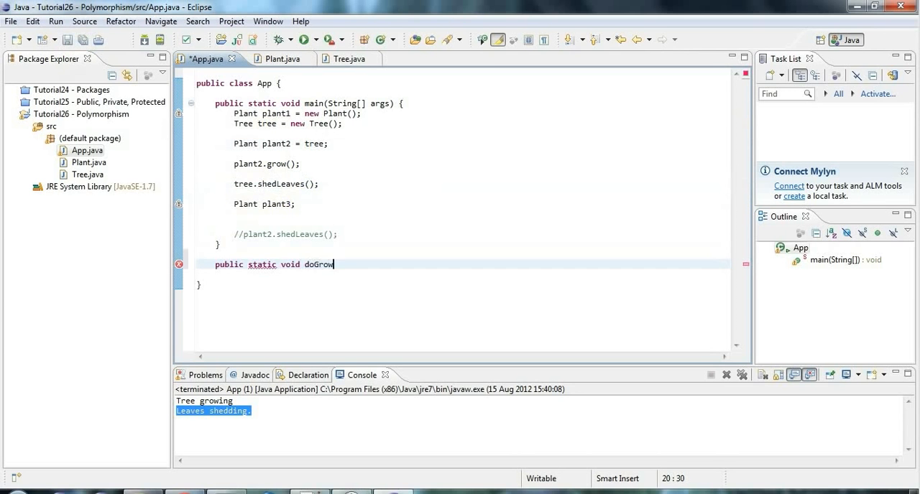
pyautogui.write('(Plant )')
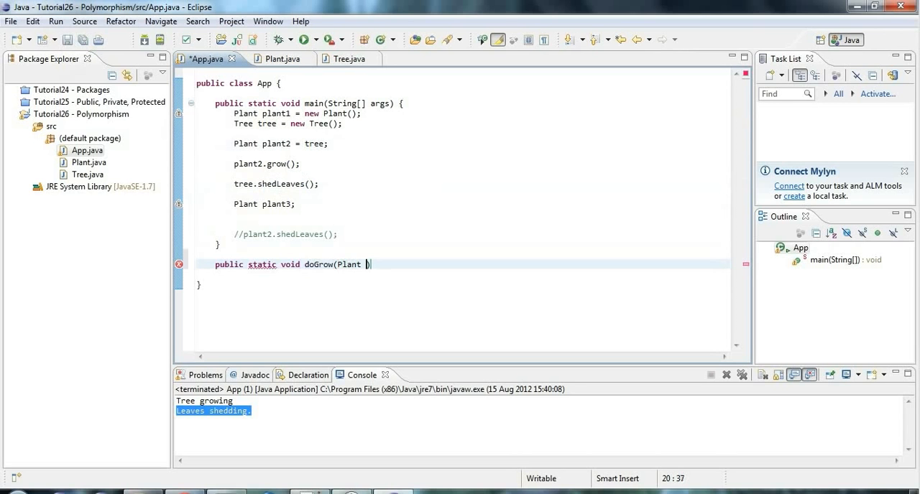
pyautogui.write('plant)')
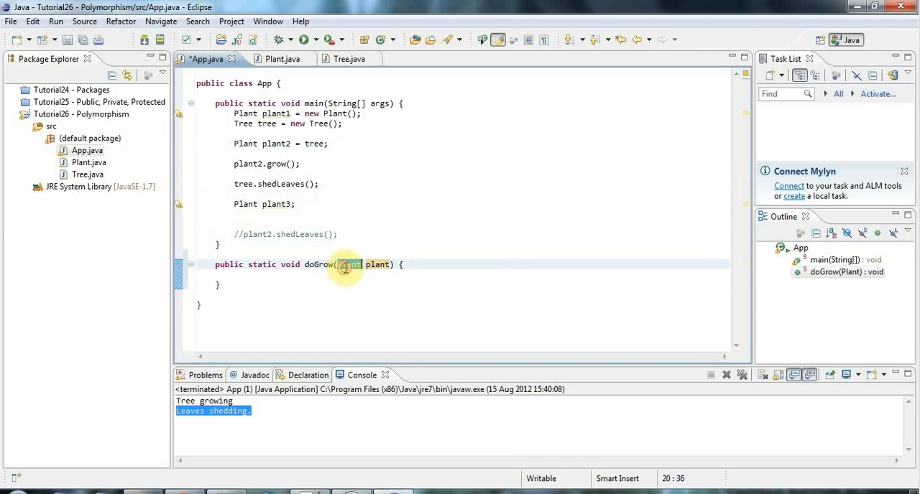
pyautogui.write('plant')
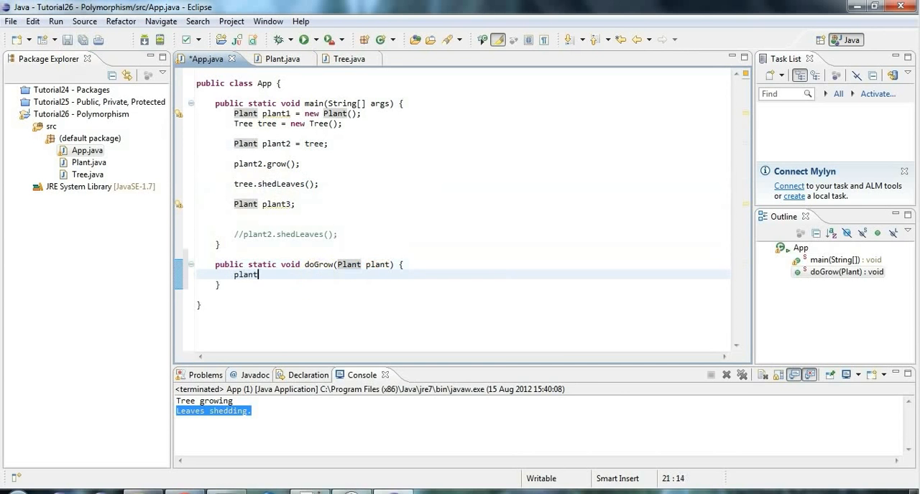
pyautogui.write('.grow();')
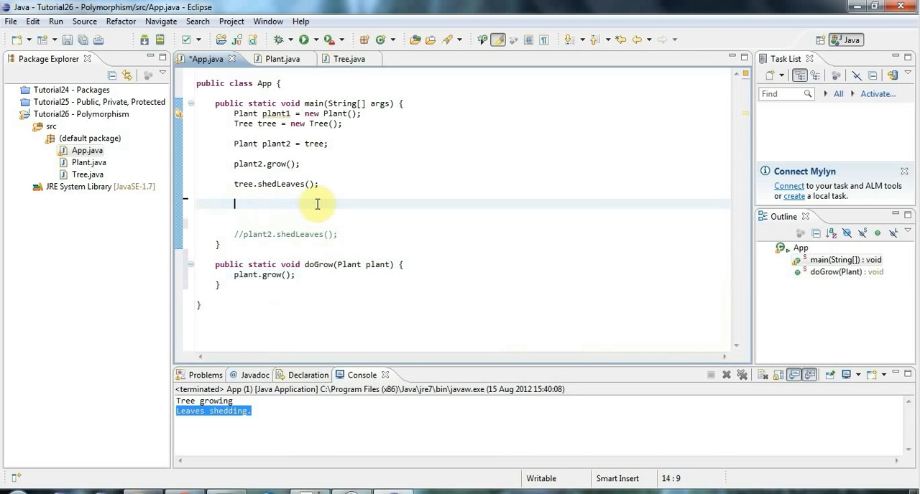
# Step: Remove the leftover blank lines and end main with 'doGrow(tree);'
pyautogui.press('Delete')
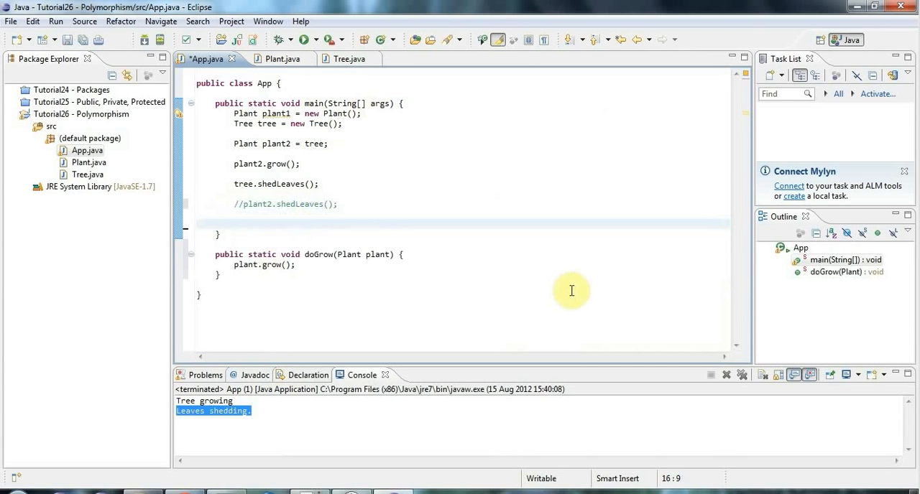
pyautogui.write('doGrow()')
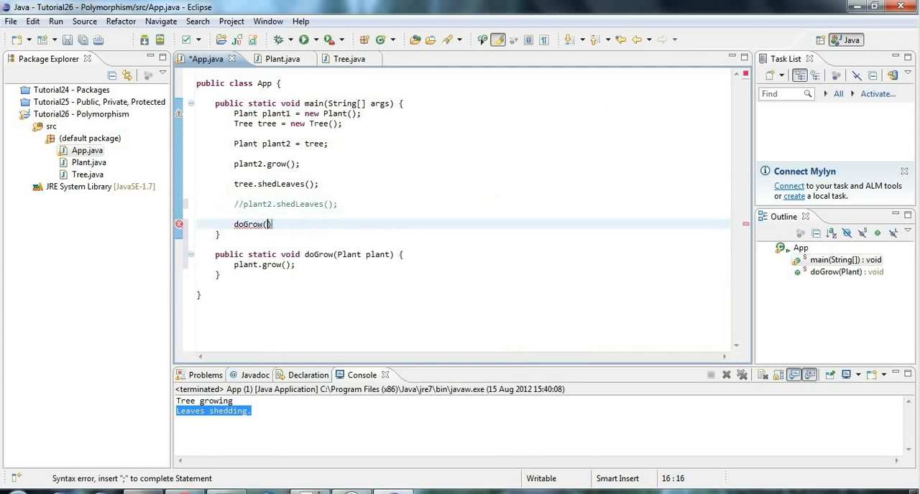
pyautogui.write('tree')
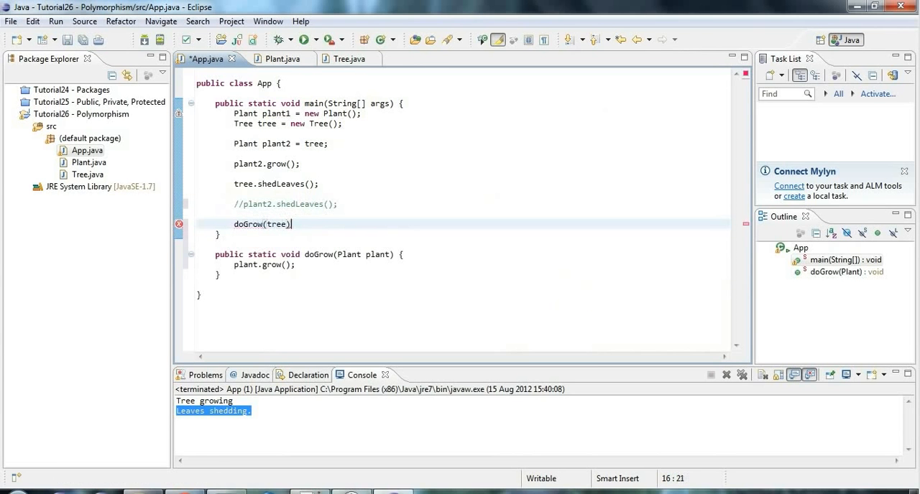
pyautogui.write(';')
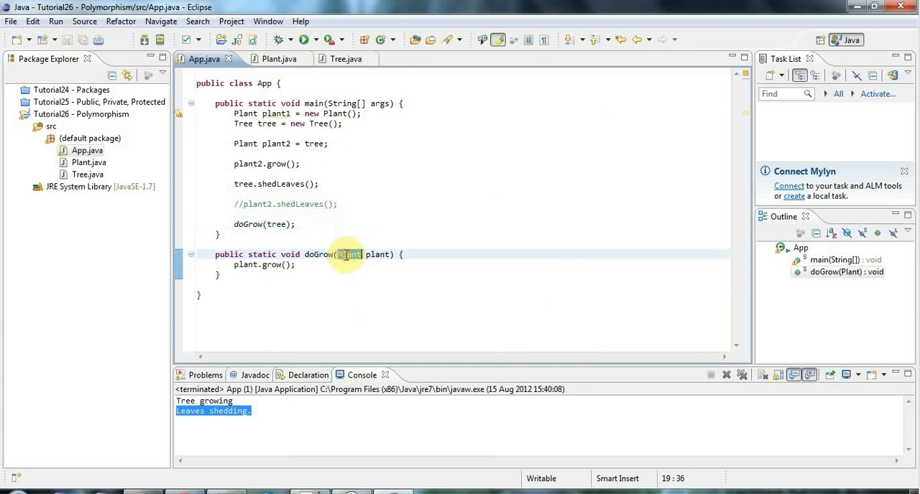
# Step: Glance at Tree.java, return to App.java, and rerun for a third 'Tree growing' line
pyautogui.click(335, 59)
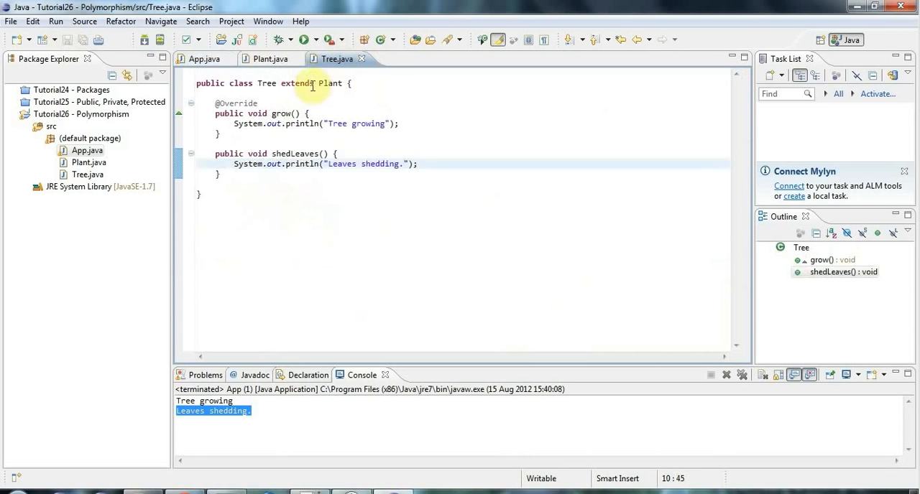
pyautogui.click(204, 58)
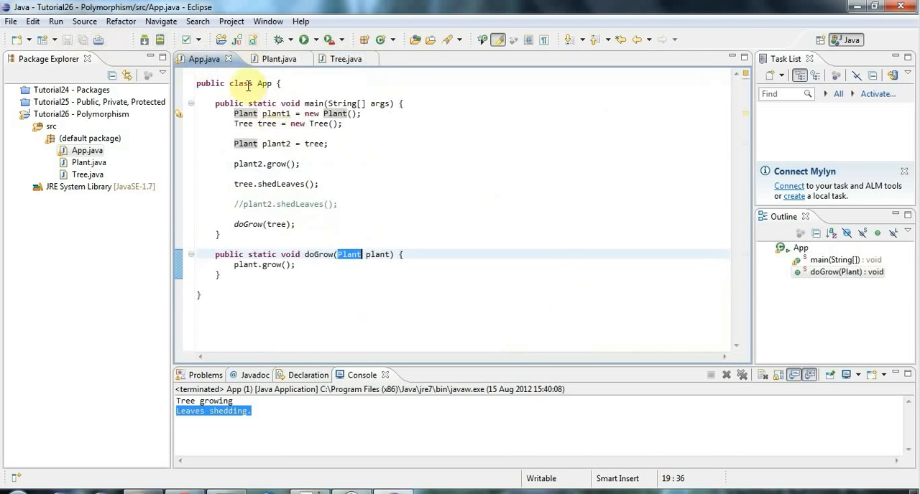
pyautogui.click(305, 40)
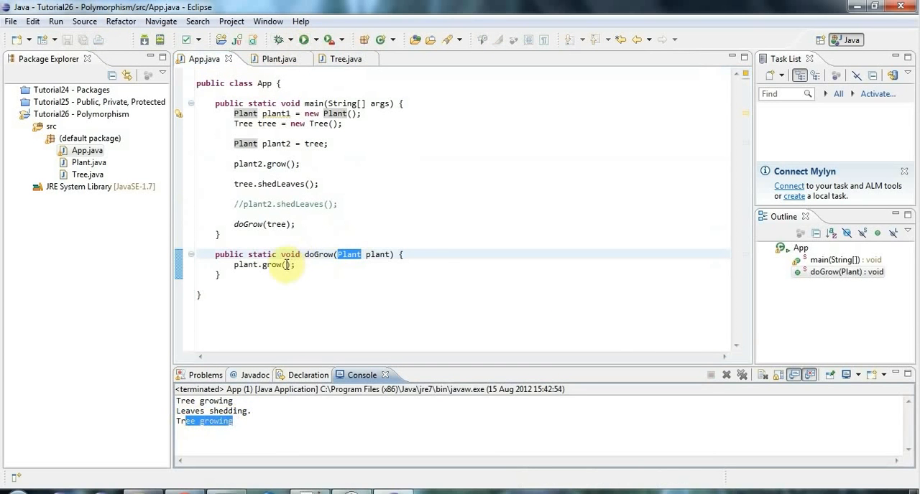
pyautogui.moveTo(428, 255)
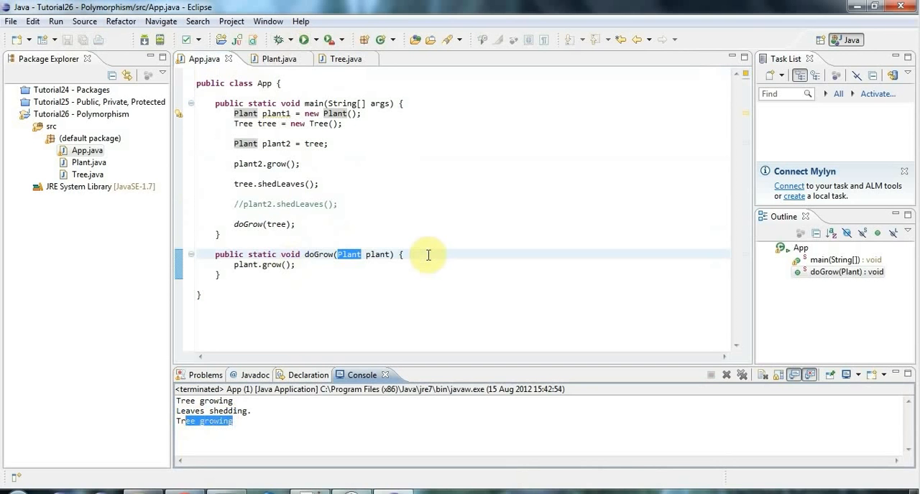